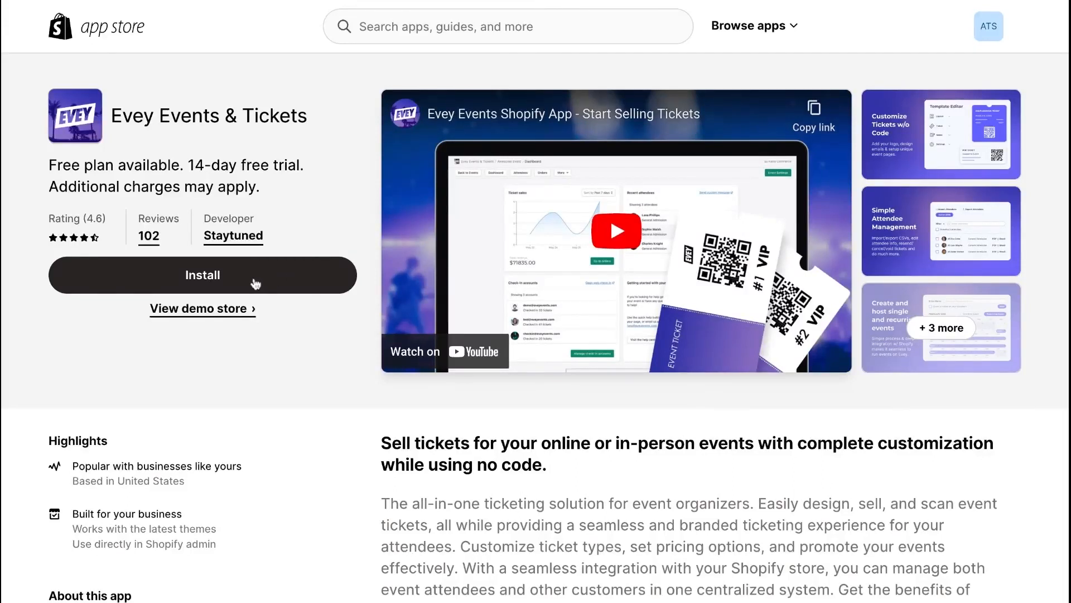
mouse_move(246, 282)
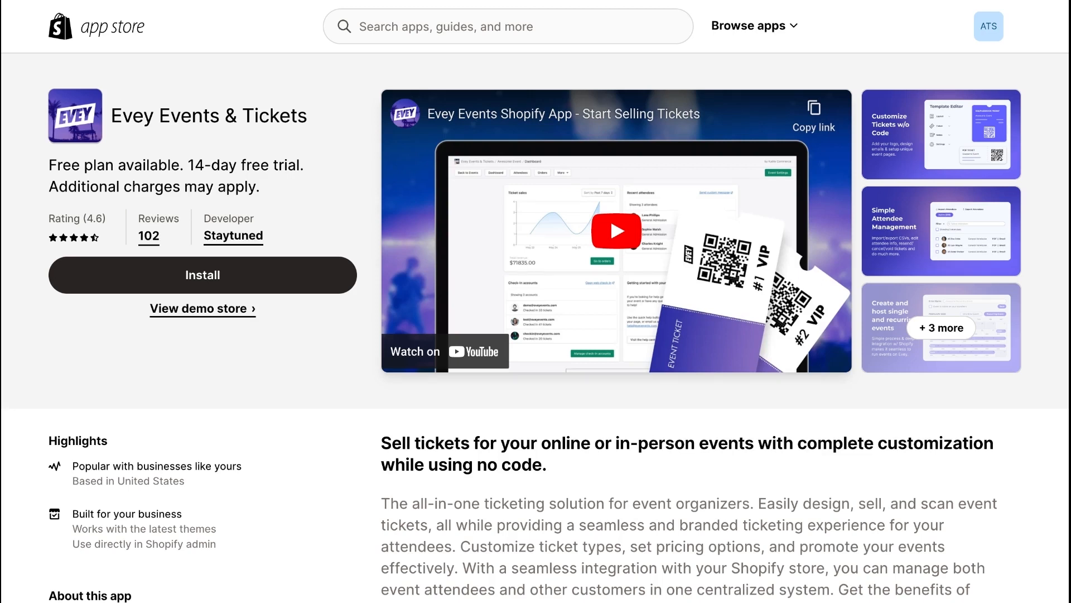
Step: Install Evey Events & Tickets so its Events page opens in the Shopify admin
click(202, 275)
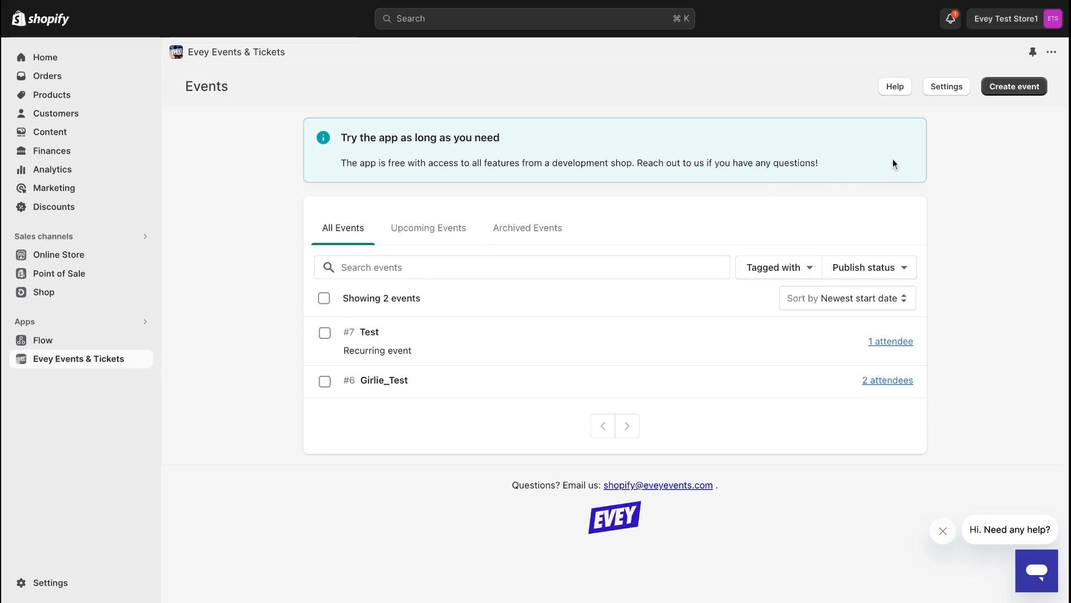
mouse_move(975, 116)
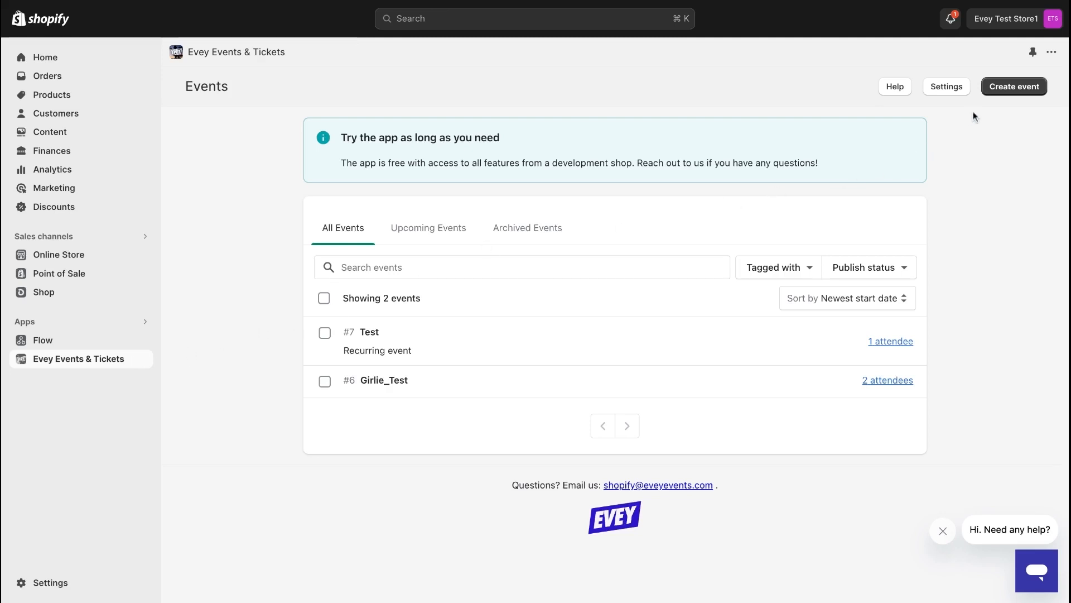
Step: Create a new event and name it 'Beginner's Cooking Class'
click(1015, 86)
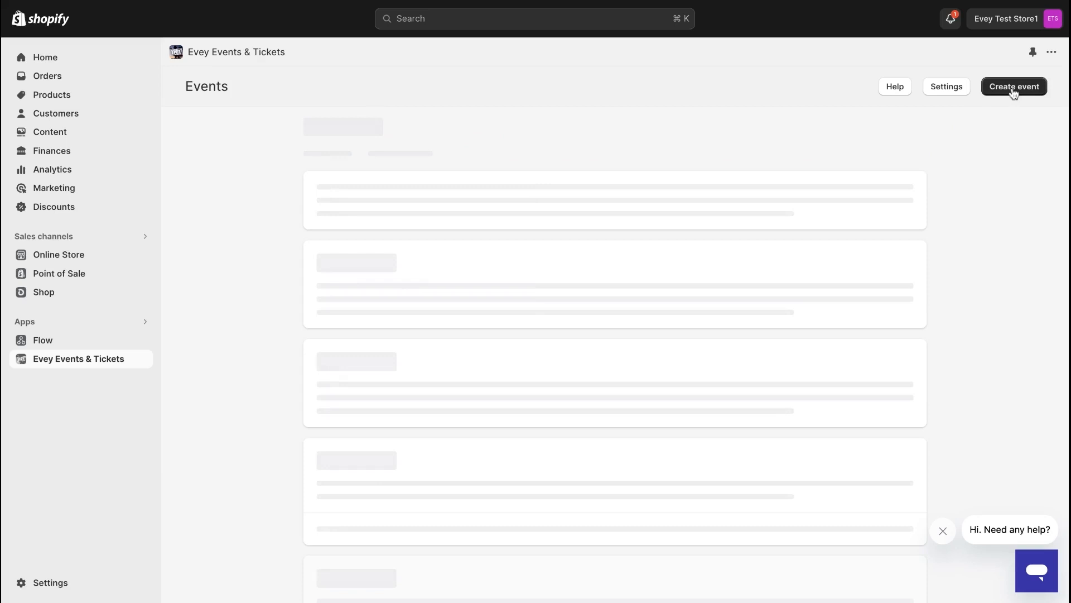
click(1014, 85)
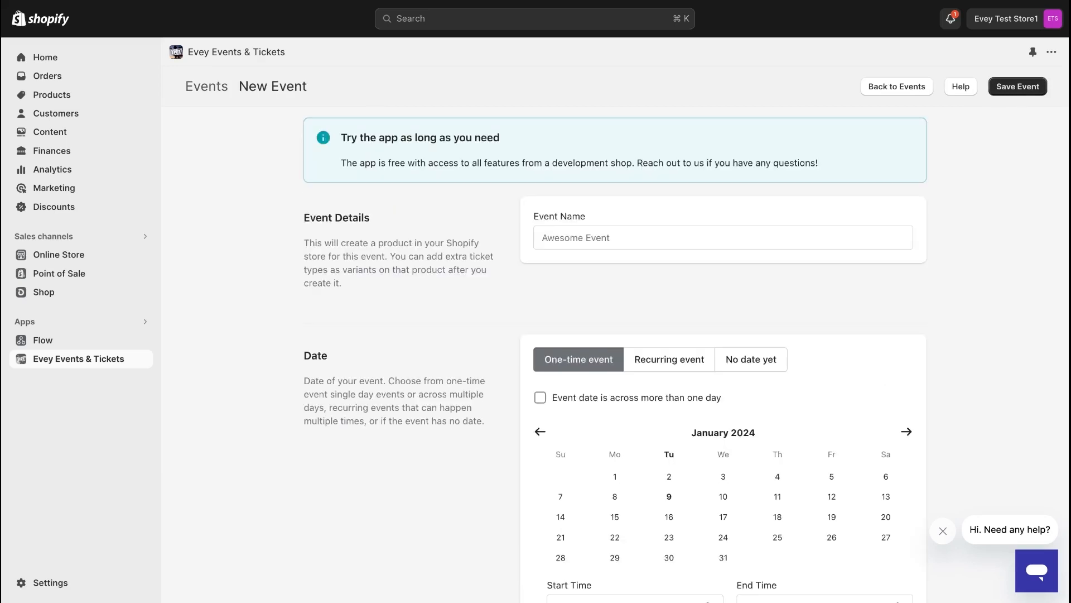
scroll(down, 3)
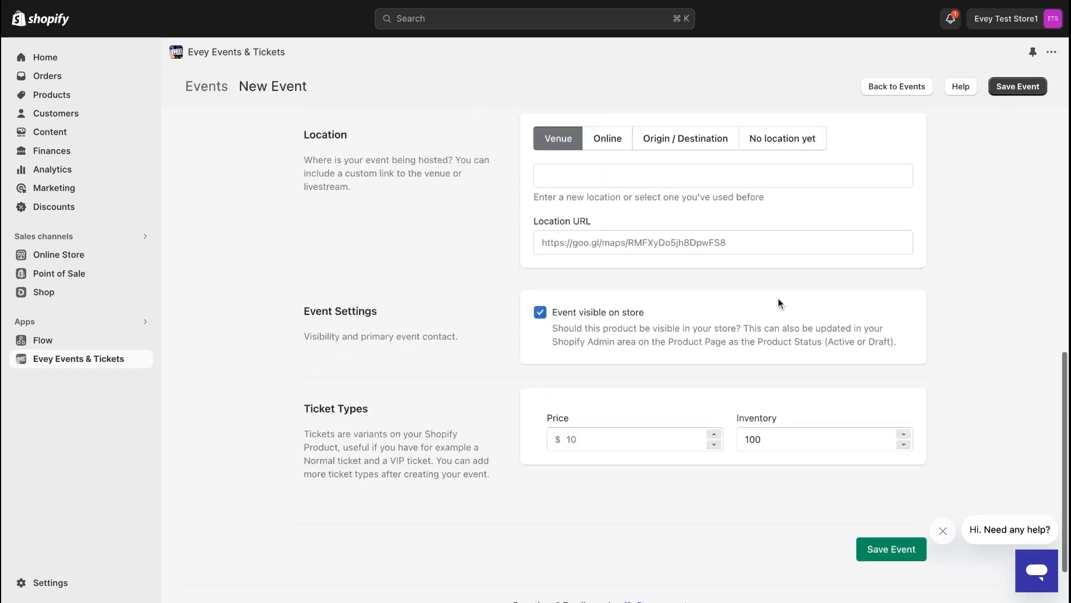
scroll(up, 3)
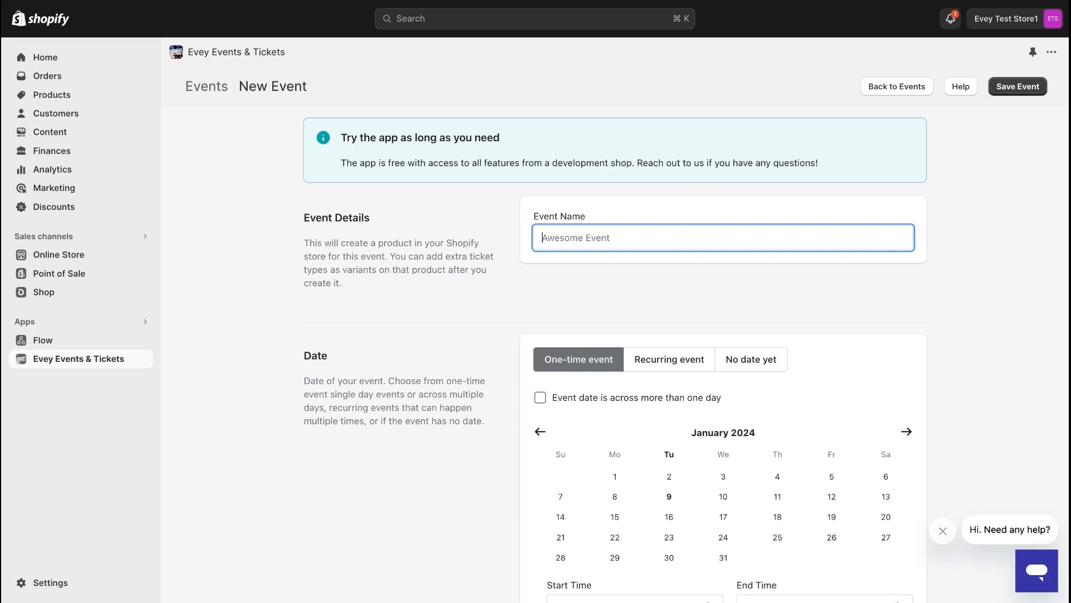
text(Beginner)
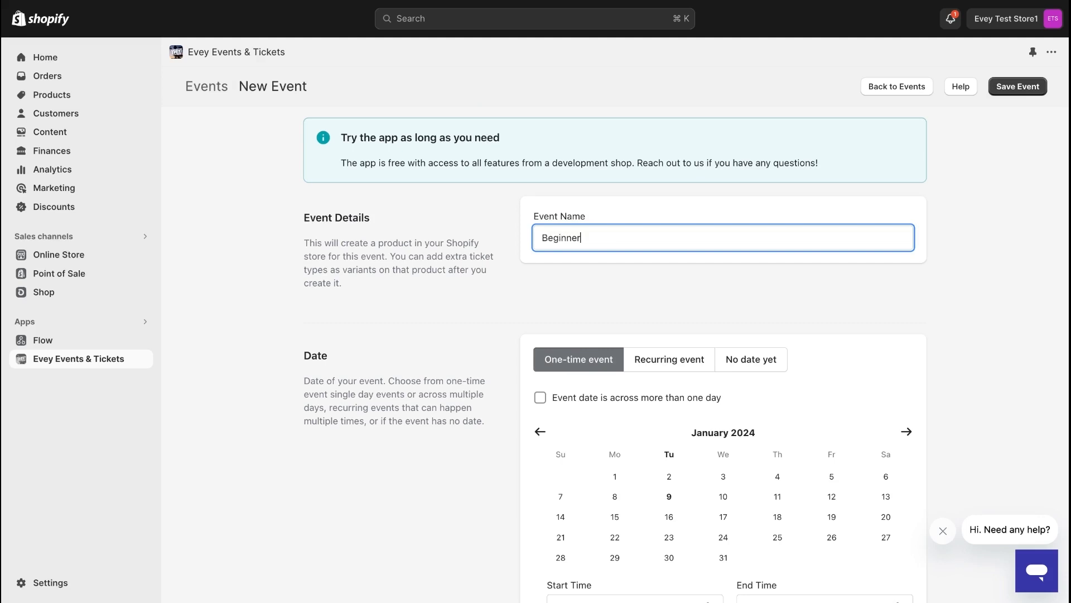
text('s Cooking)
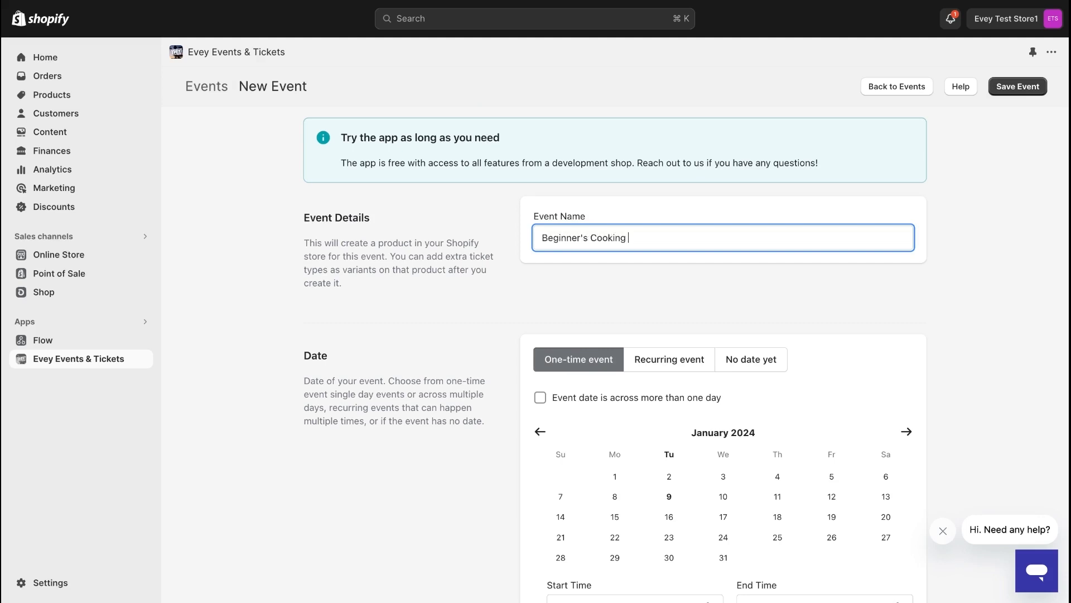
text(Class)
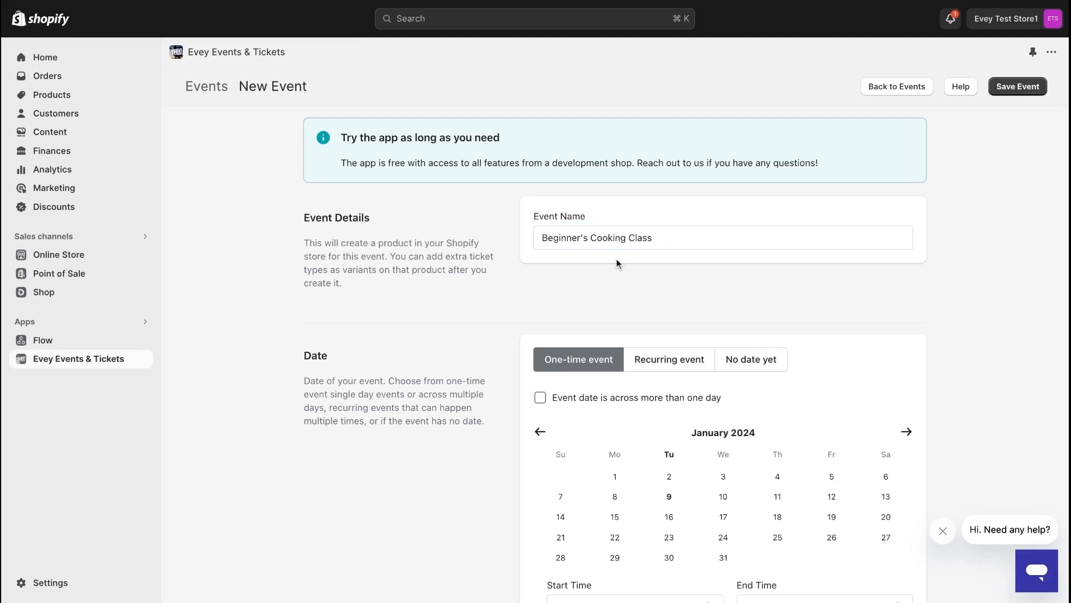
Step: Set the event's date type to Recurring event after previewing No date yet
scroll(down, 3)
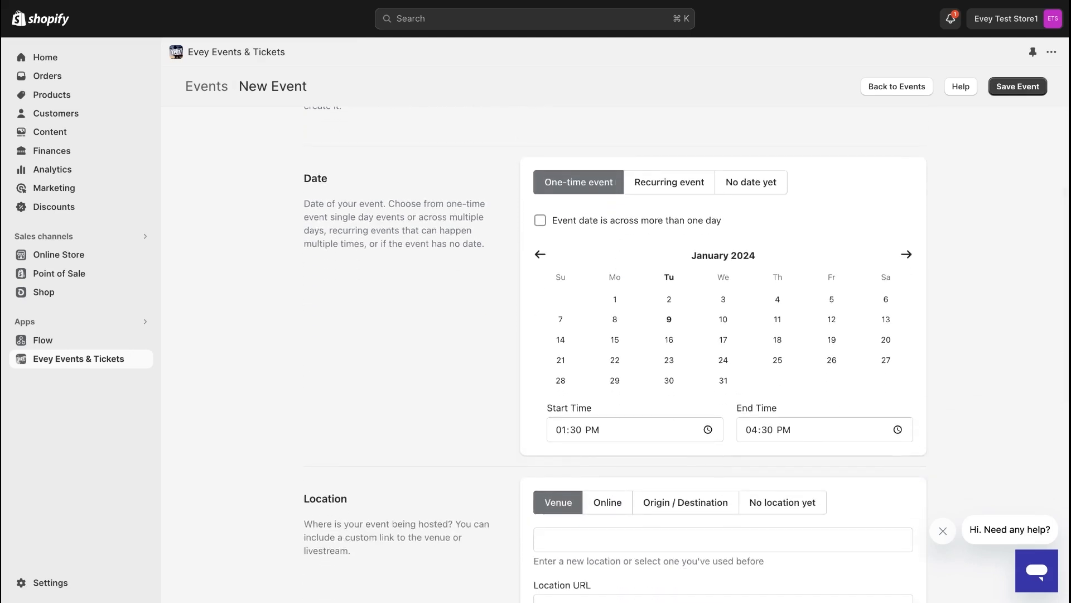
mouse_move(611, 241)
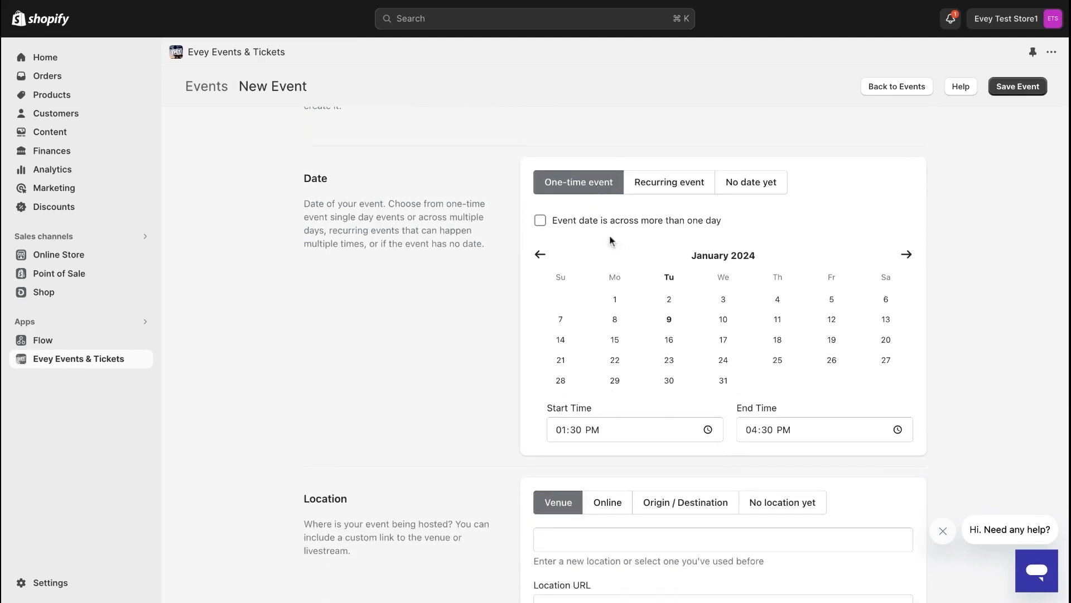
click(669, 182)
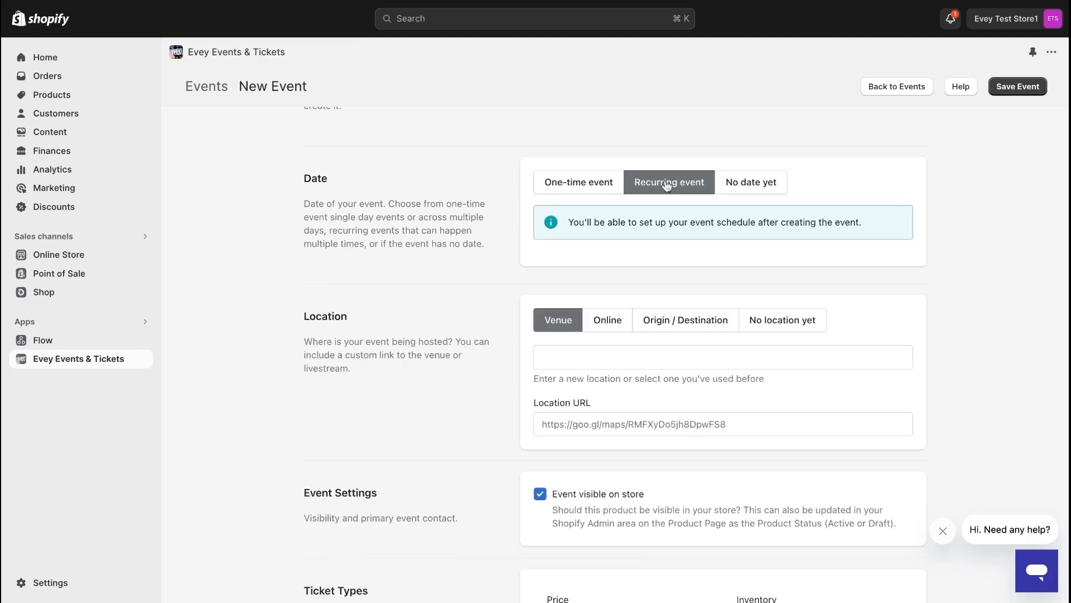
click(750, 182)
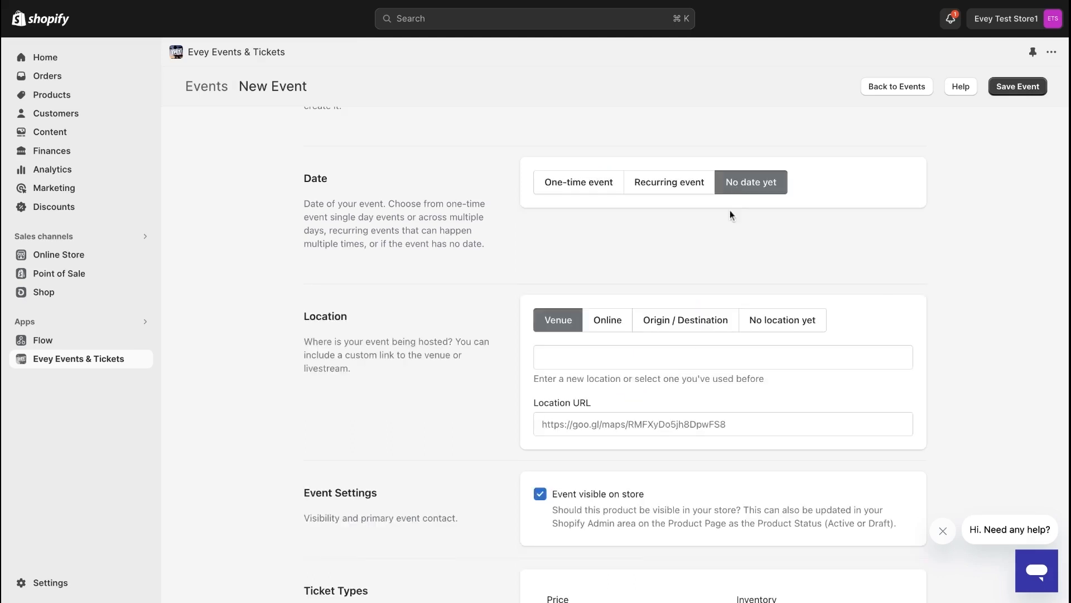
mouse_move(711, 209)
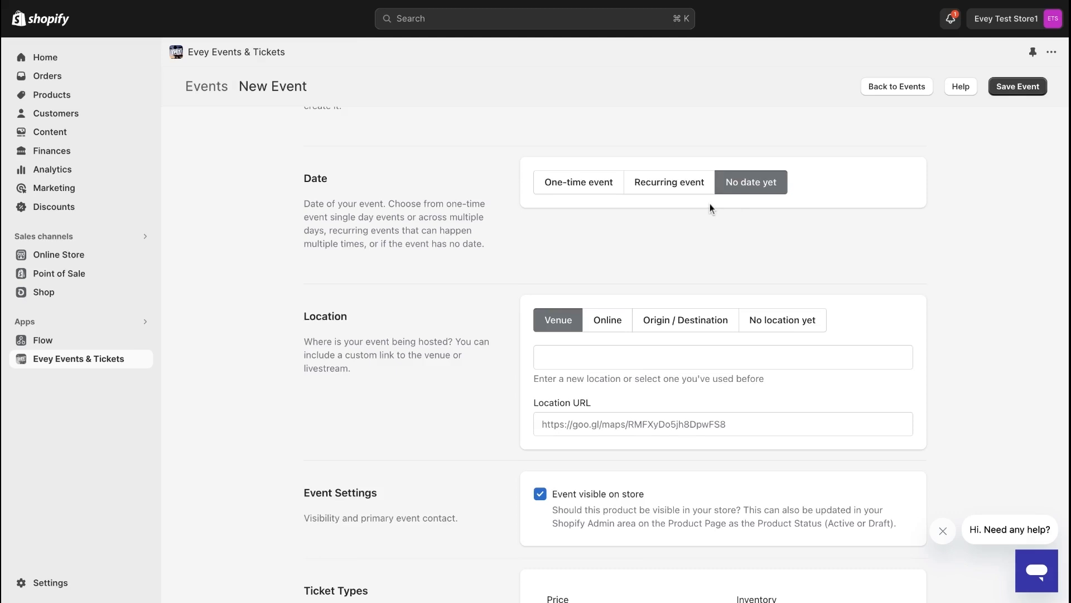
mouse_move(711, 209)
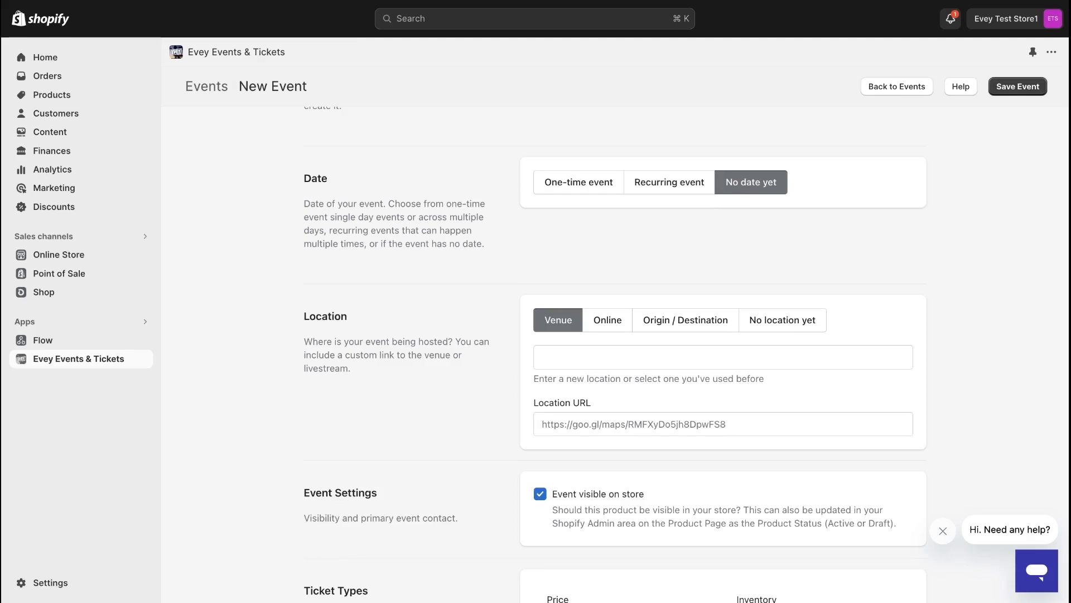
click(669, 182)
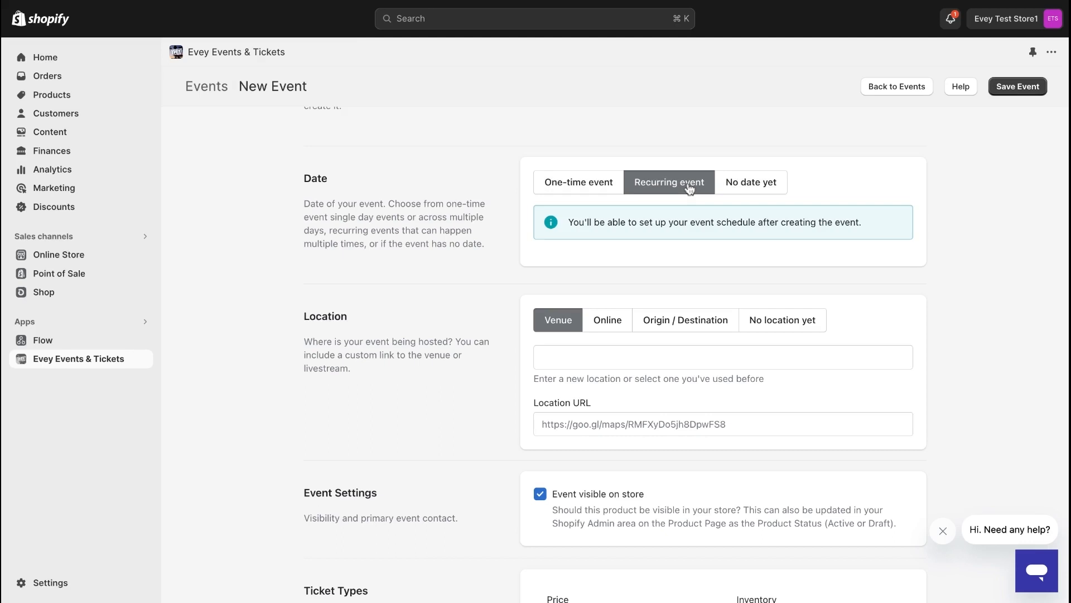
mouse_move(807, 241)
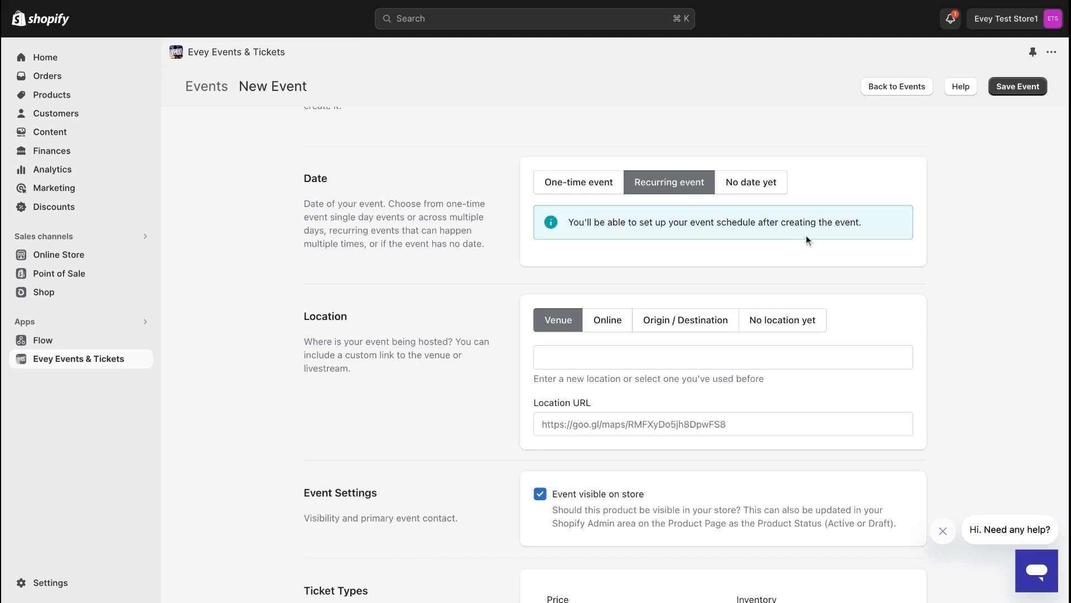
Step: Preview Online and Origin / Destination locations, then choose No location yet
scroll(down, 3)
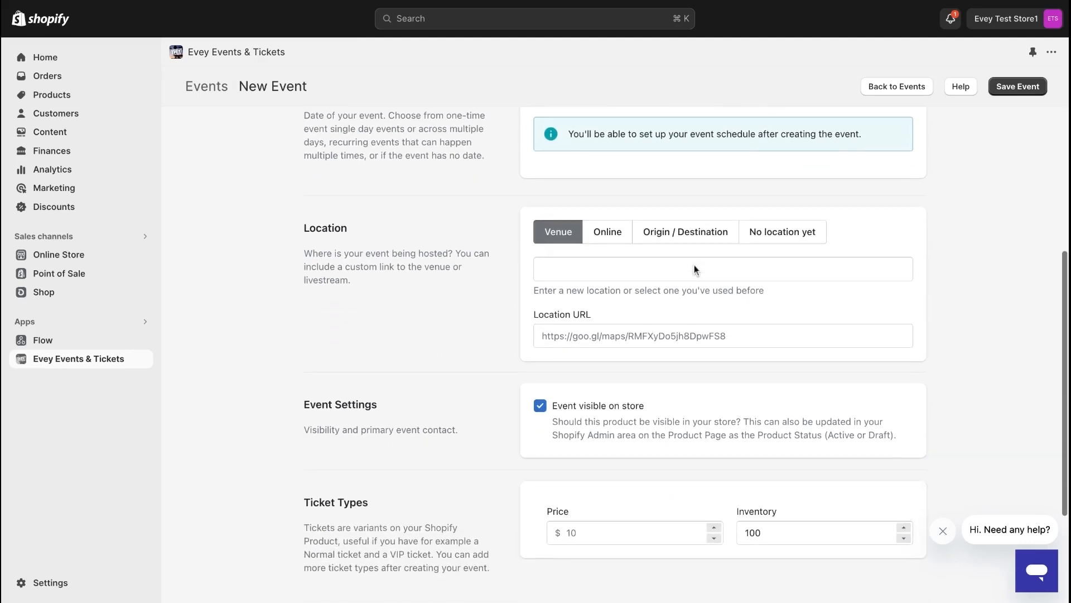
mouse_move(417, 237)
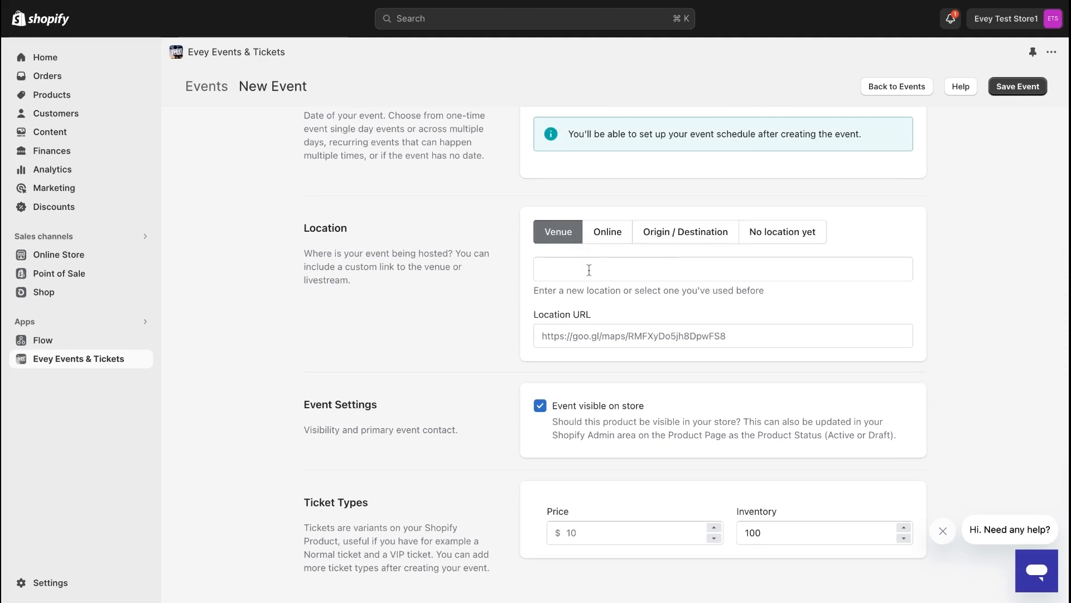
mouse_move(607, 232)
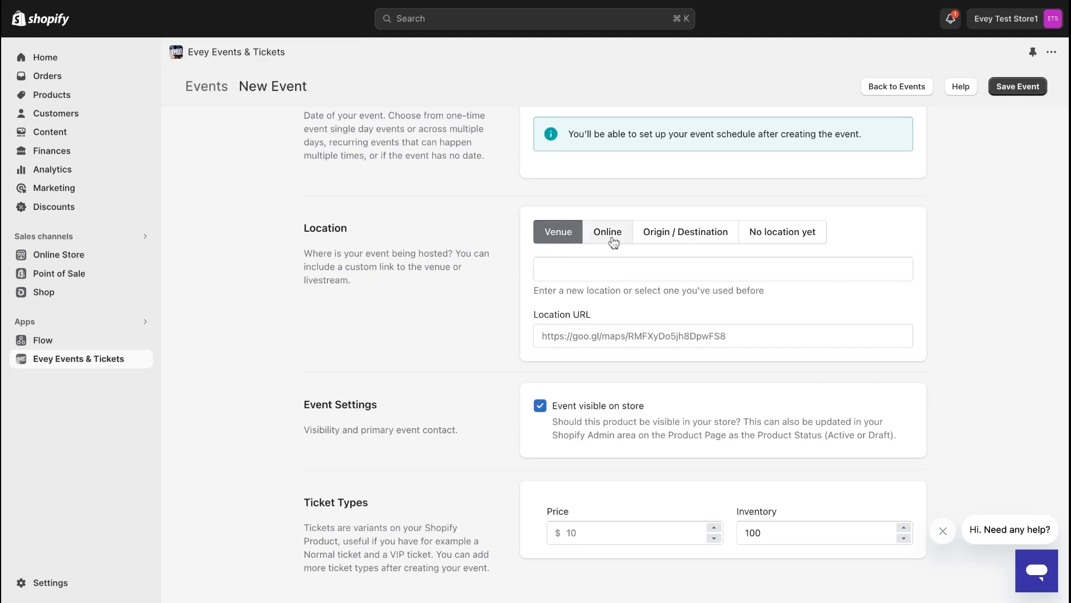
click(607, 231)
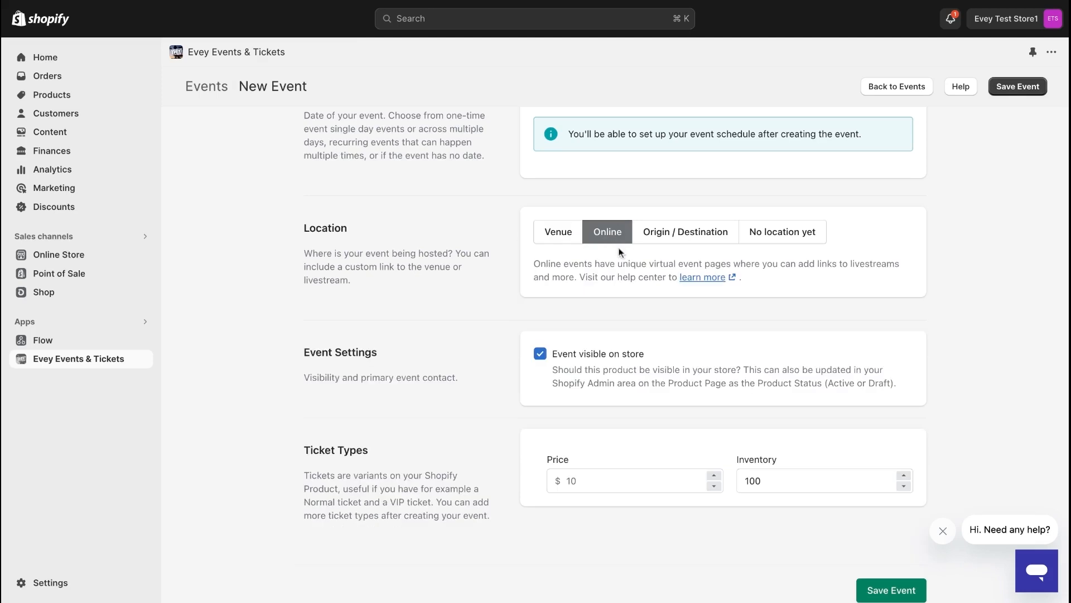
click(686, 232)
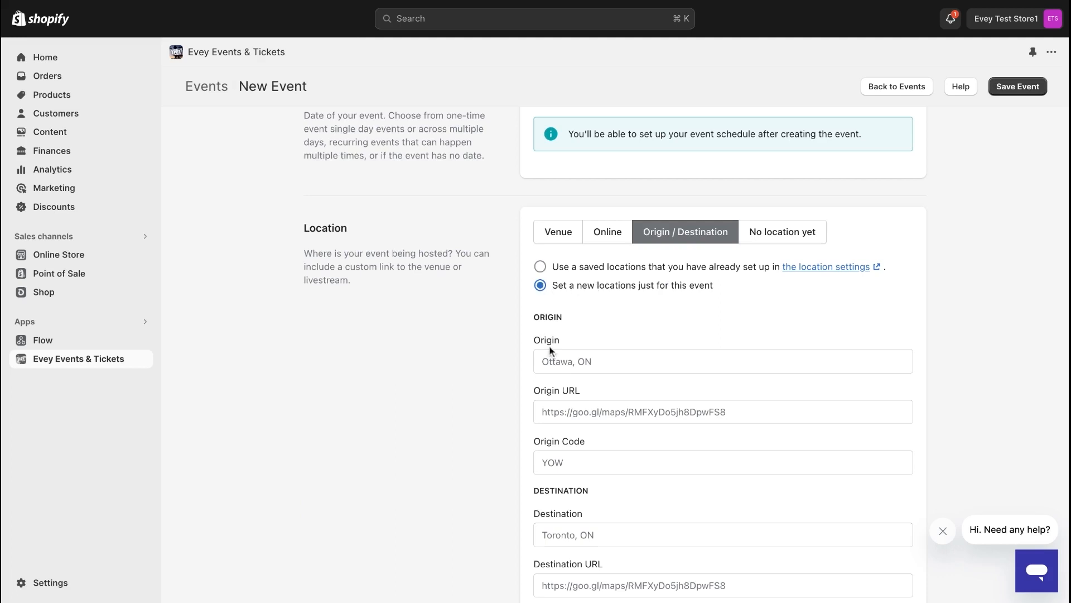
scroll(down, 3)
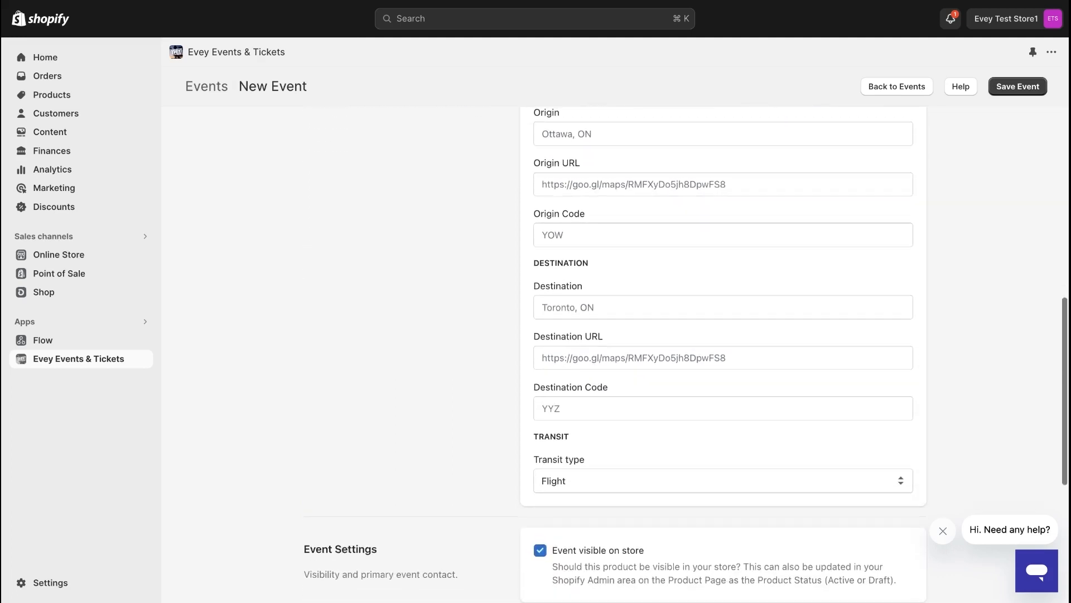
scroll(up, 3)
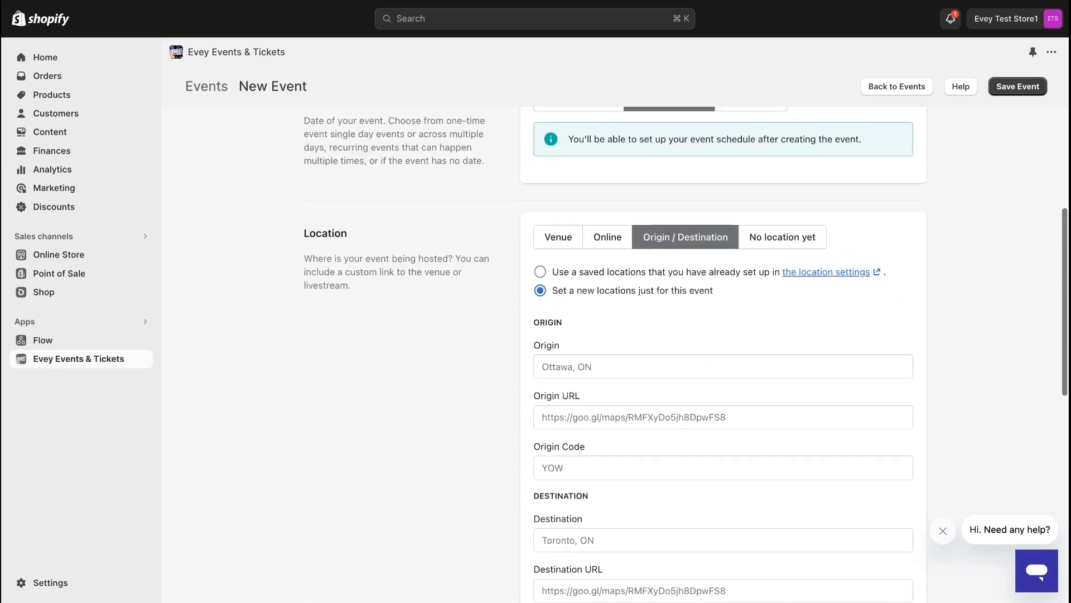
click(781, 237)
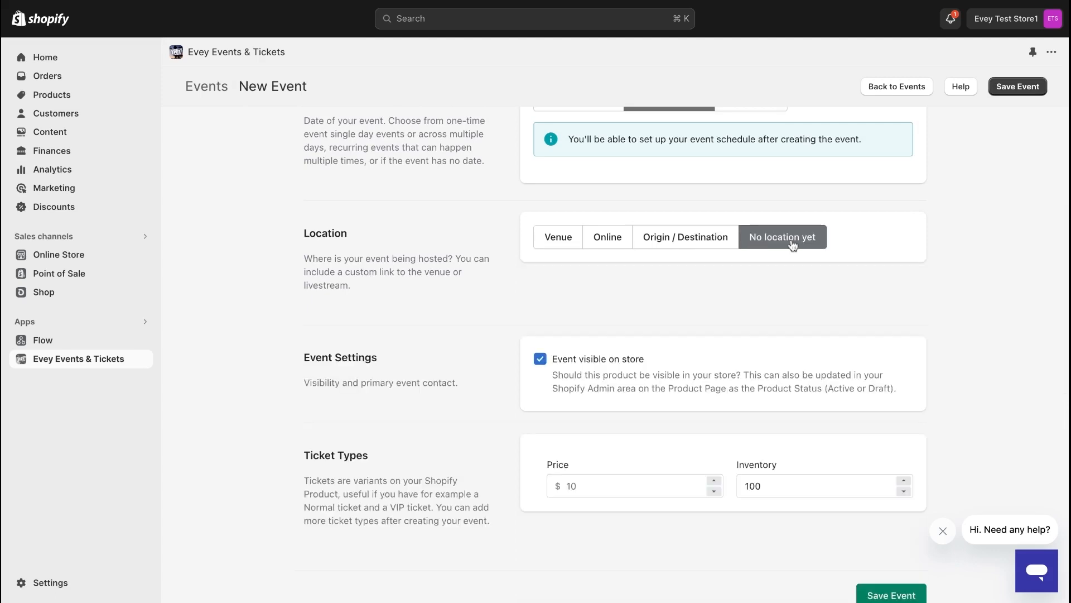
scroll(down, 3)
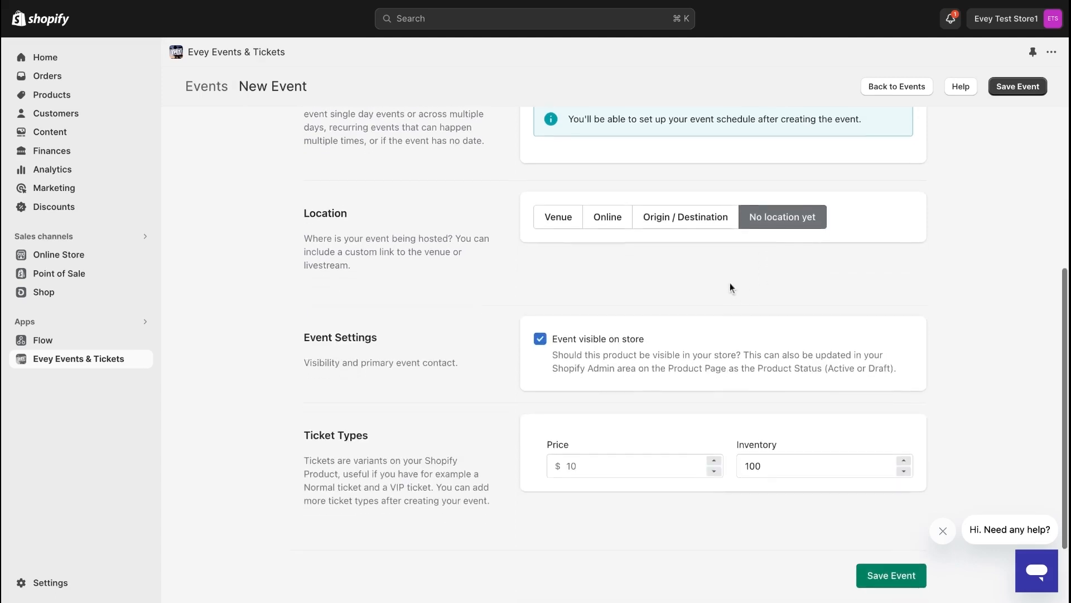
Step: Keep 'Event visible on store' ticked and reach the Ticket Types section
scroll(down, 3)
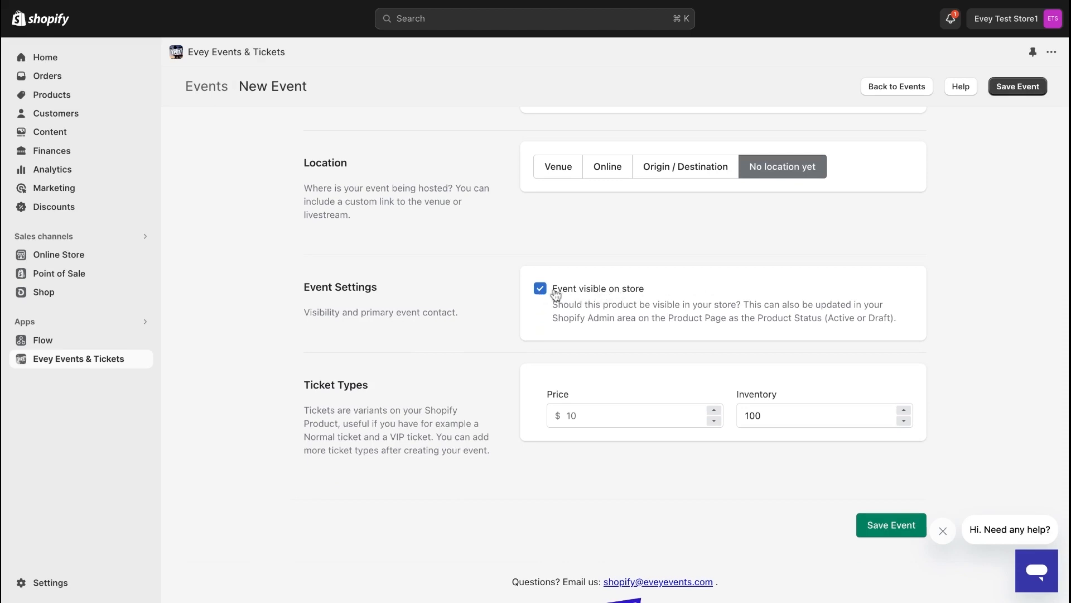
click(540, 288)
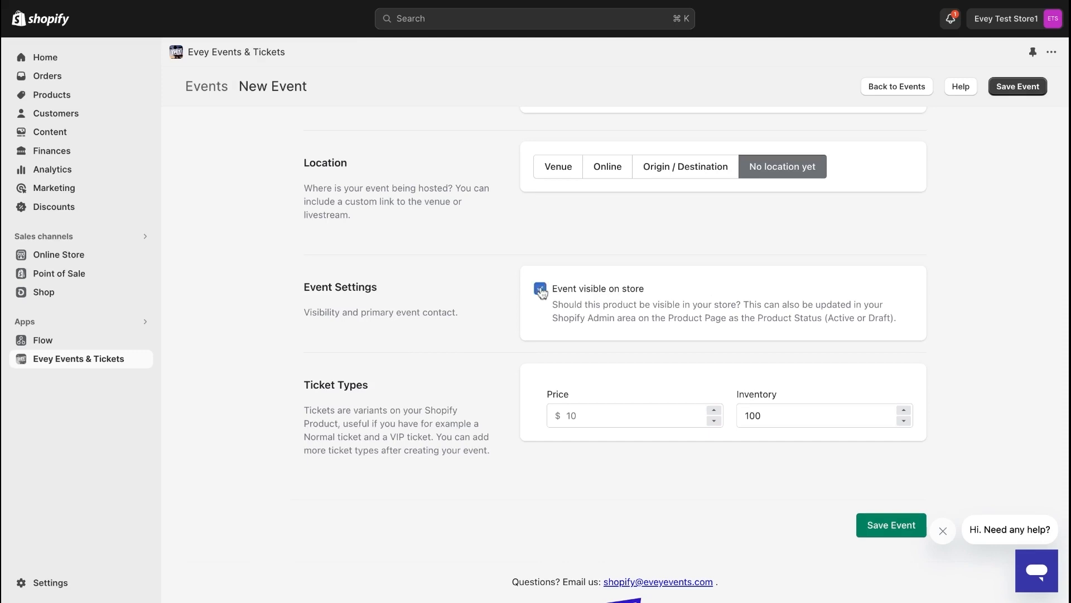
click(540, 288)
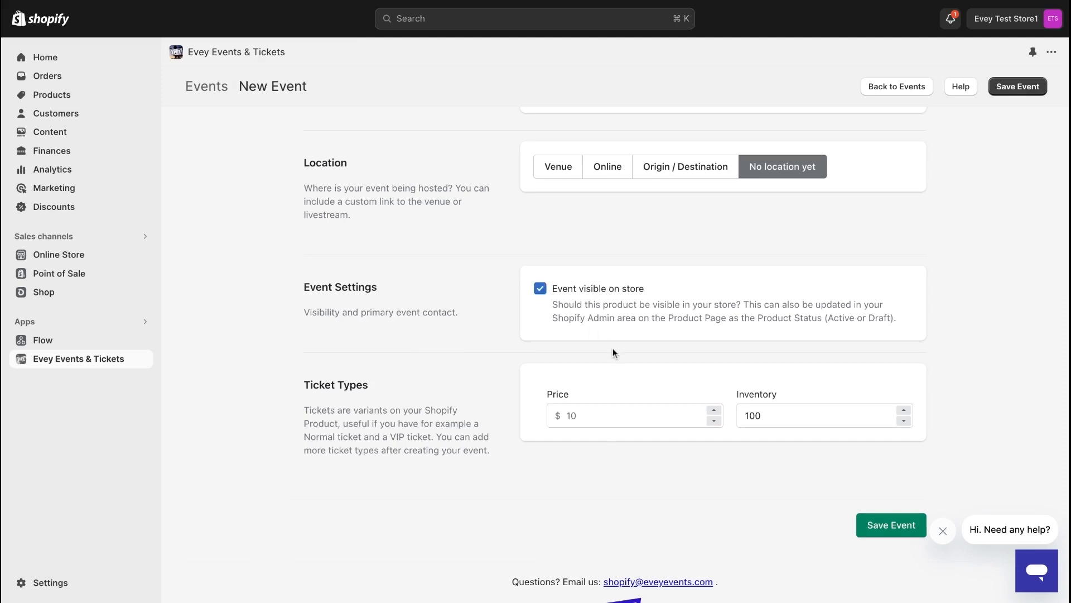
scroll(down, 3)
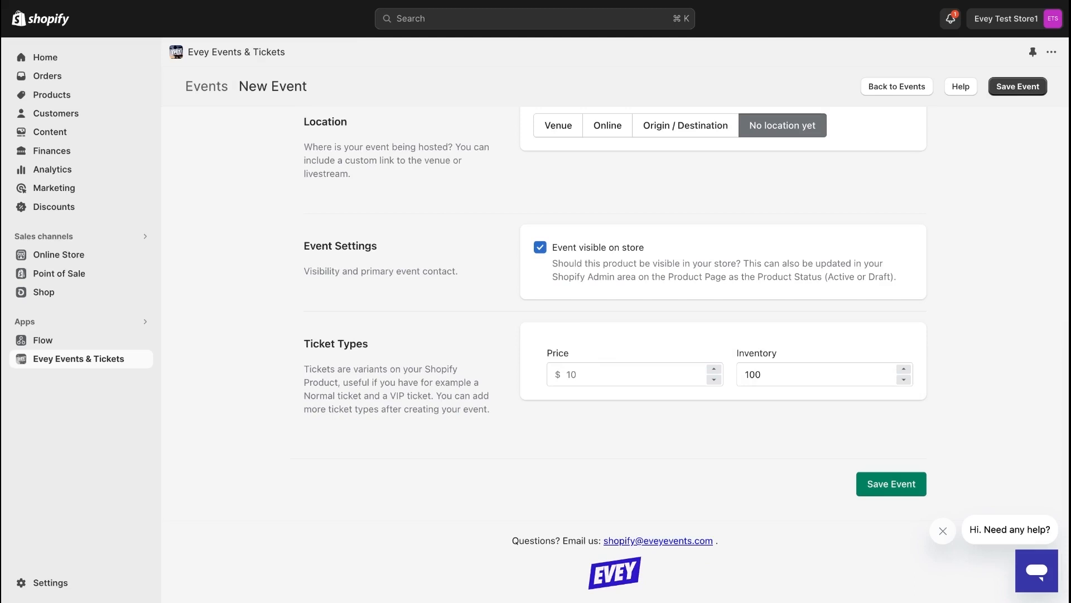
Step: Set ticket price $150 with inventory 20 and save the new event
click(615, 374)
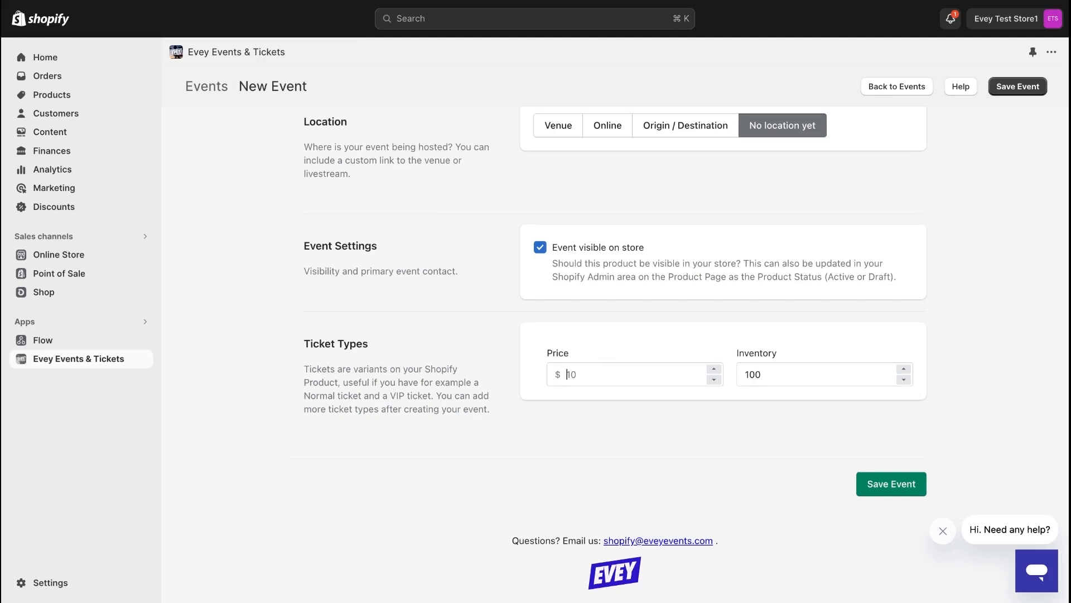
click(634, 374)
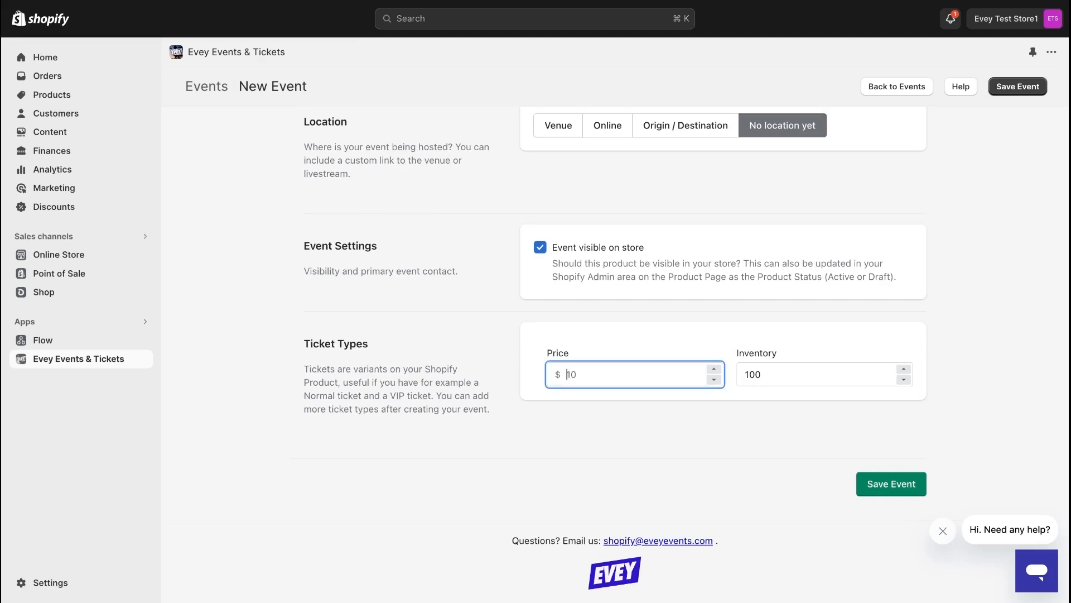
click(824, 373)
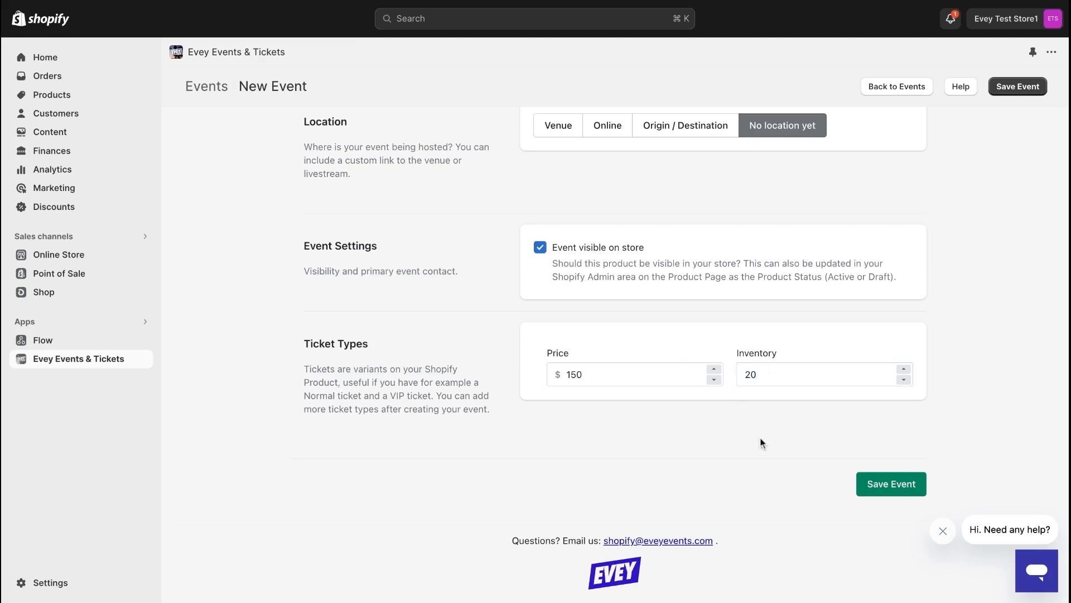
click(891, 483)
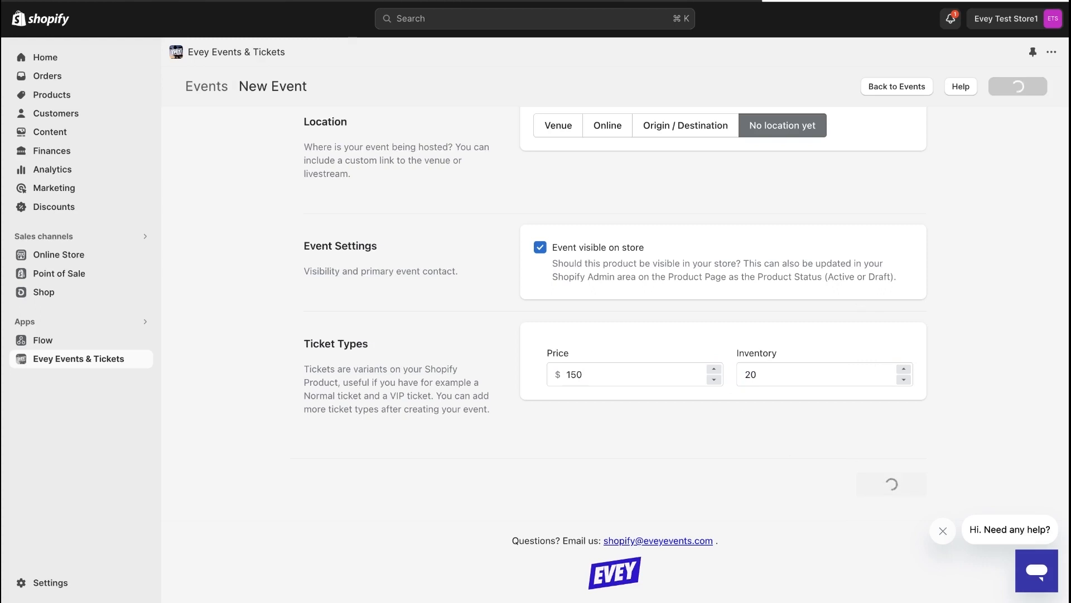
Step: Review the saved event's settings down to its recurring-event calendar
click(1018, 85)
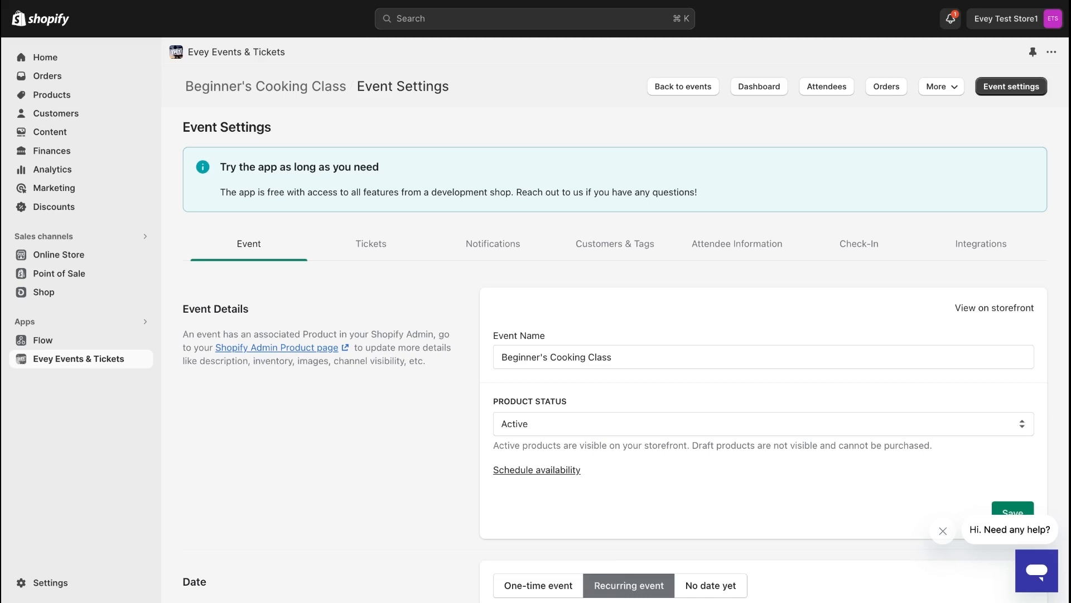
scroll(down, 3)
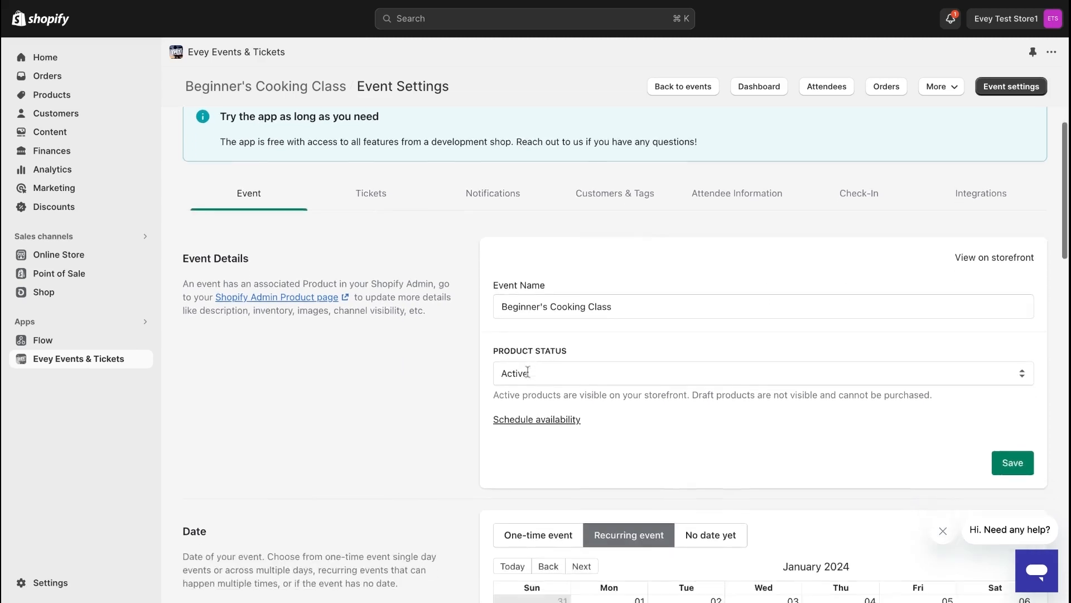
scroll(down, 3)
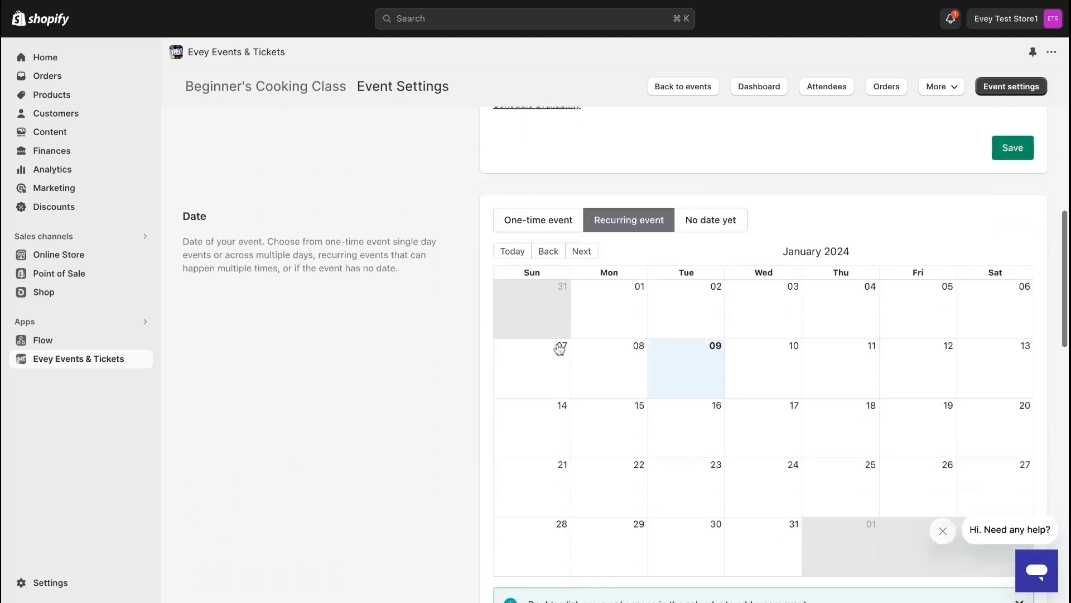
scroll(down, 3)
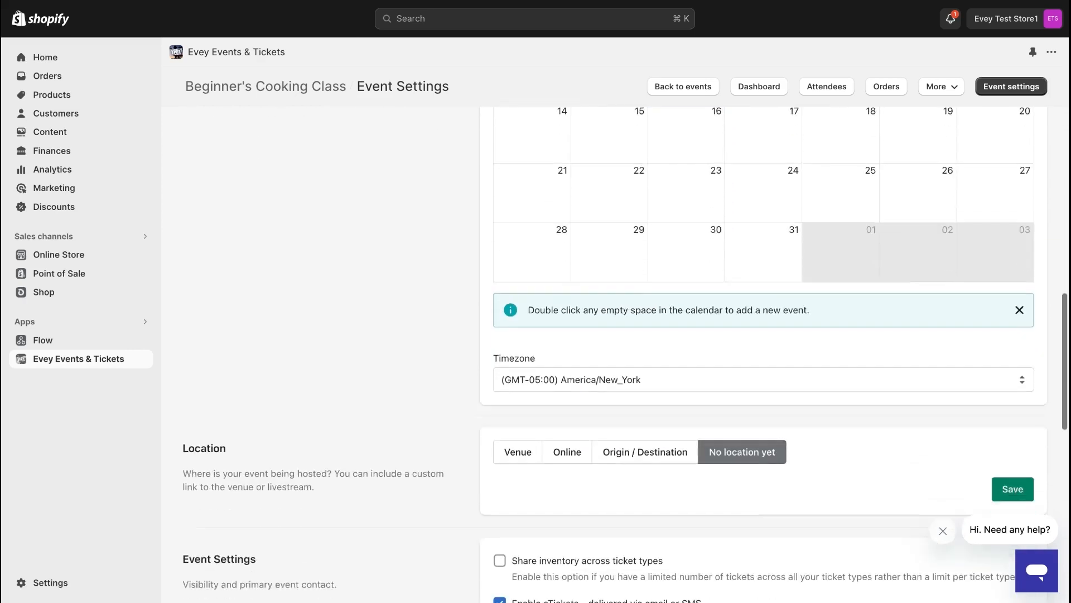
scroll(up, 3)
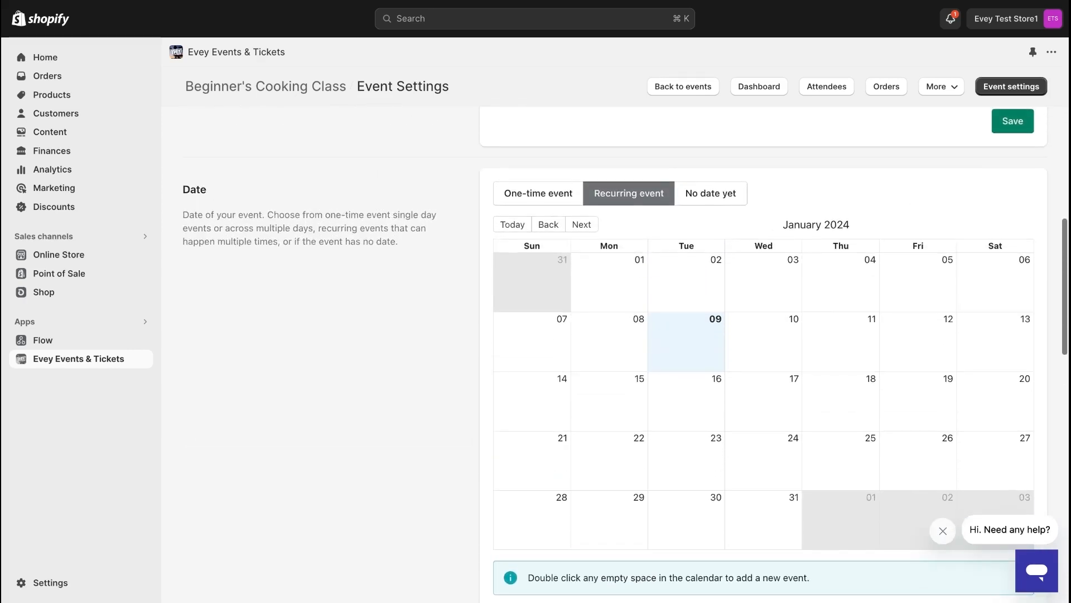
mouse_move(635, 202)
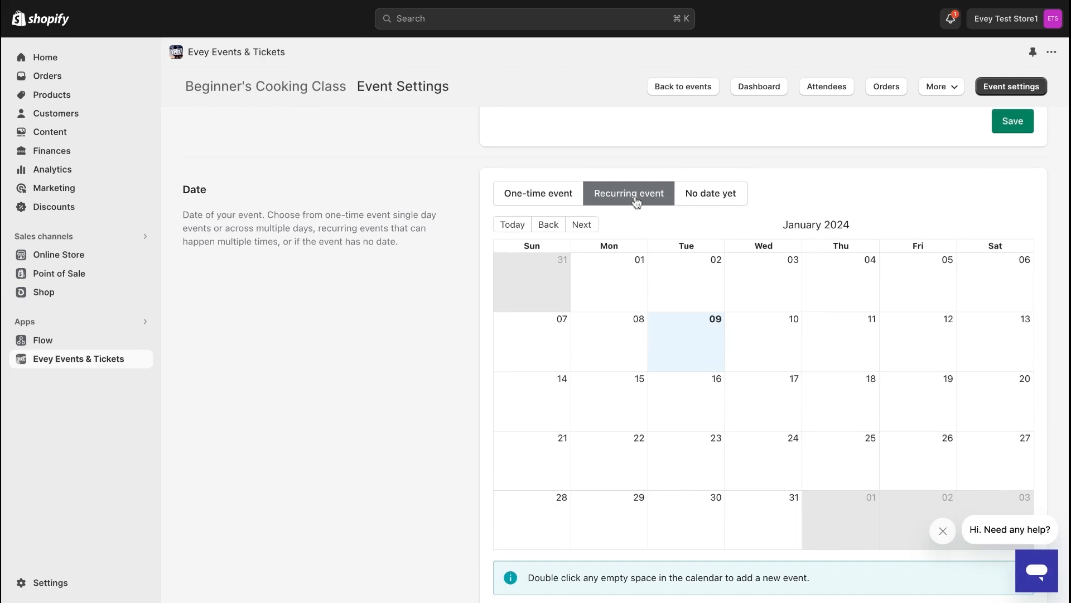
mouse_move(638, 346)
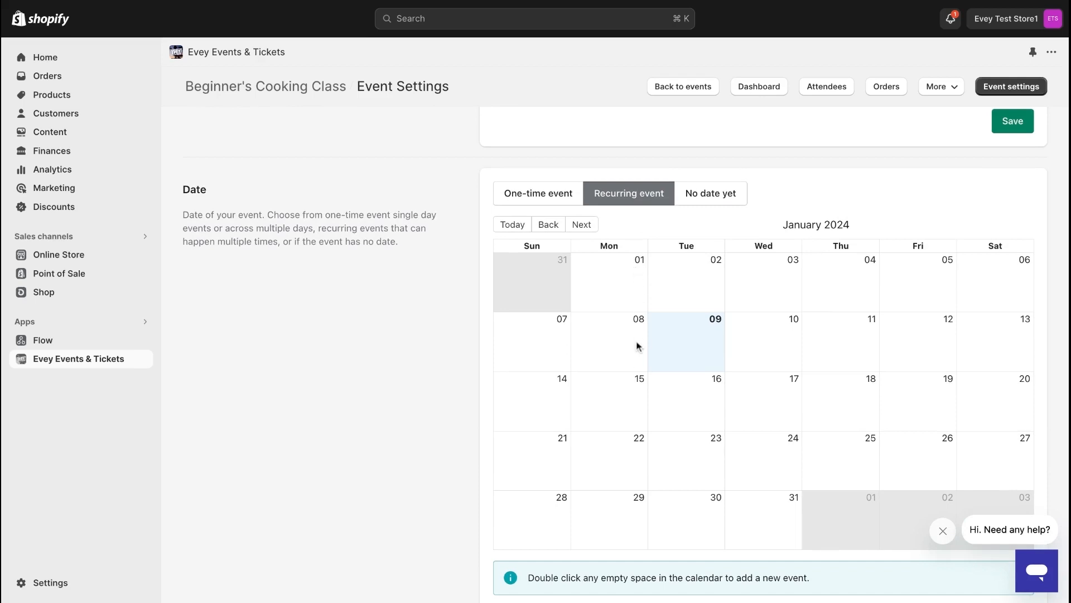
mouse_move(612, 400)
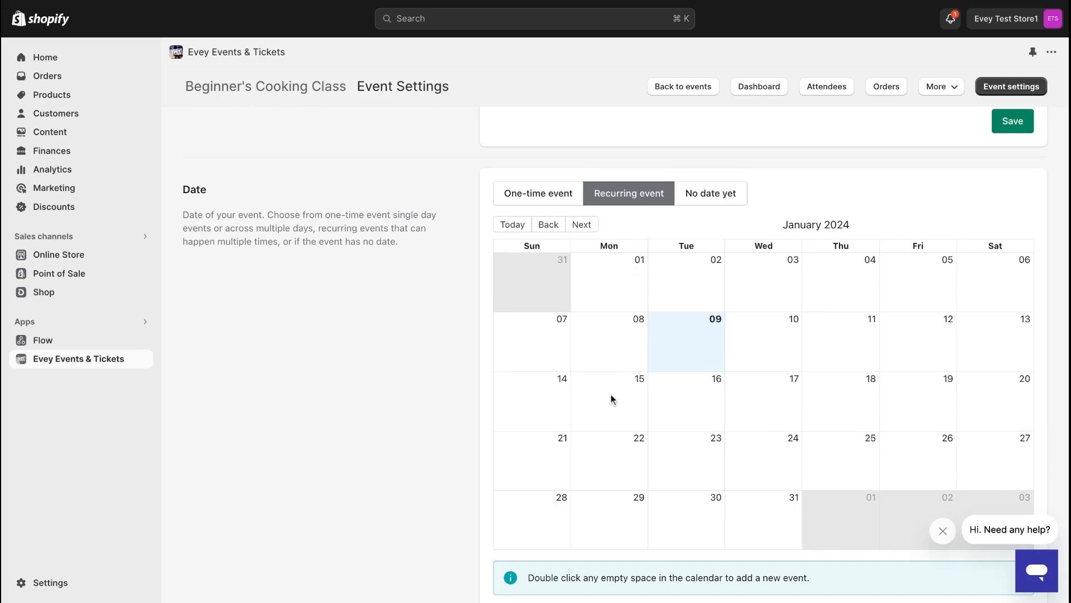
Step: Save a schedule from January 15, 2024 repeating every 2 weeks, 4–5 PM, forever
double_click(610, 399)
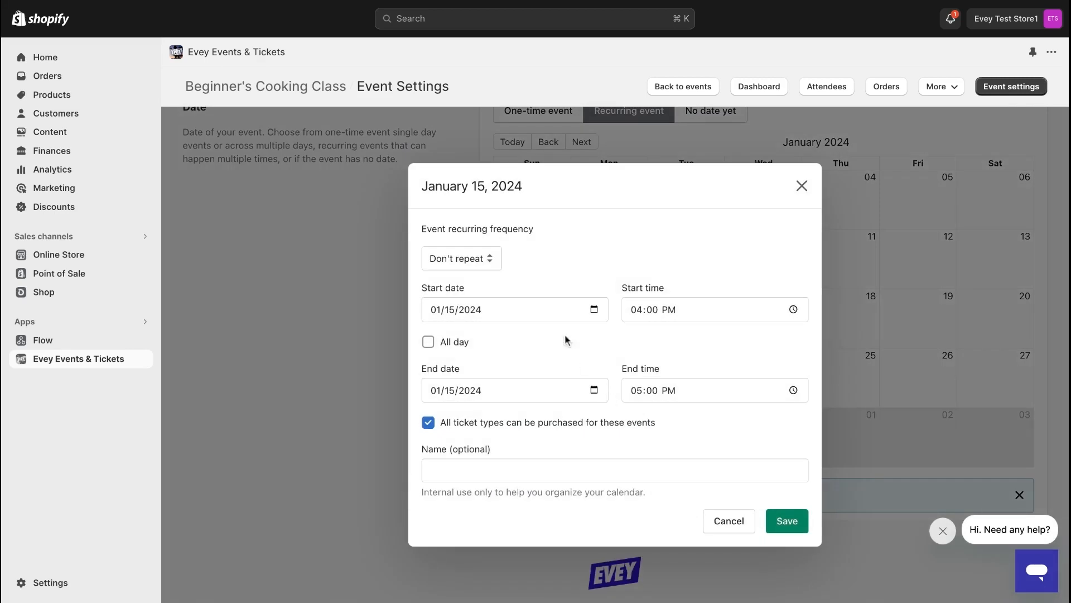
click(462, 258)
text(2)
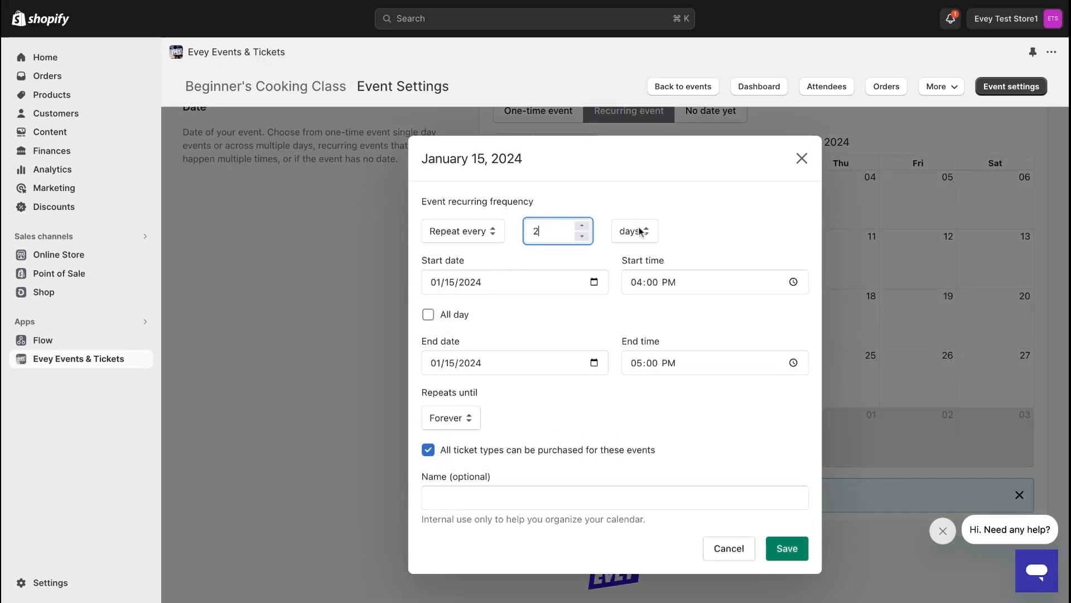
click(633, 229)
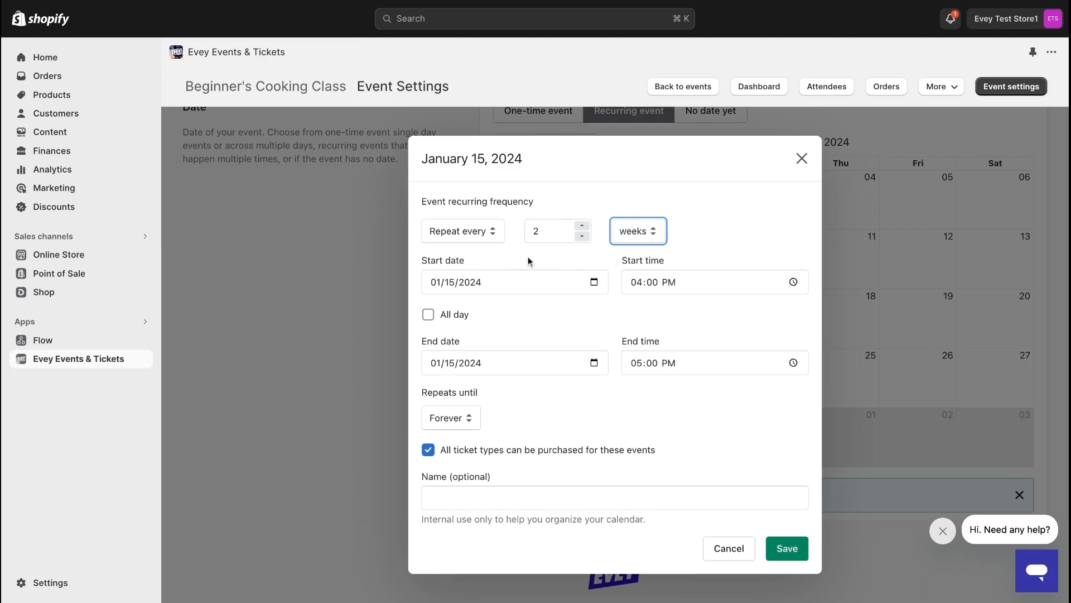
click(512, 281)
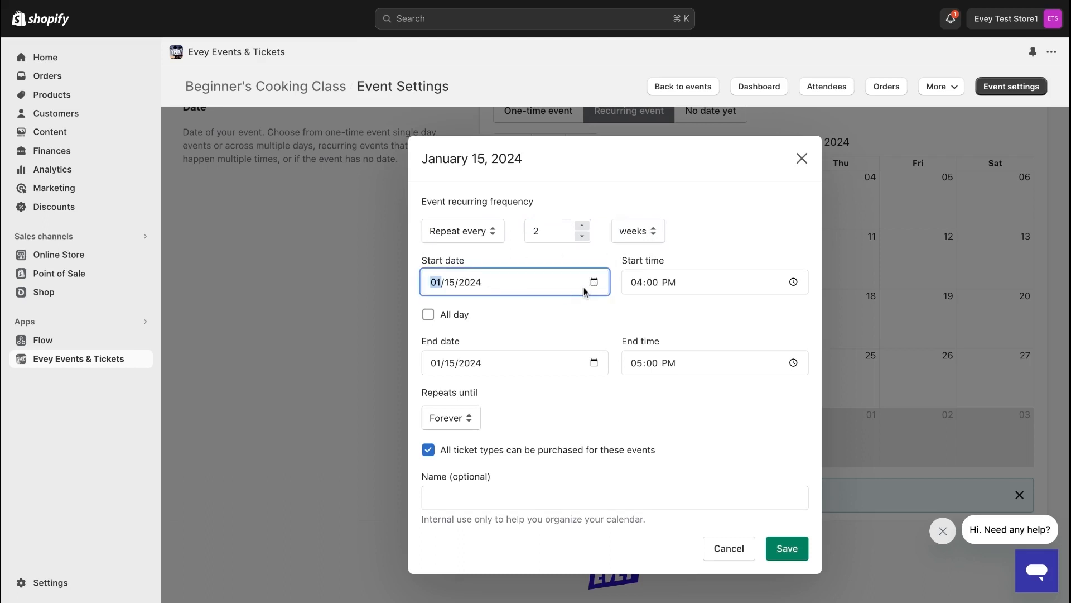
mouse_move(608, 362)
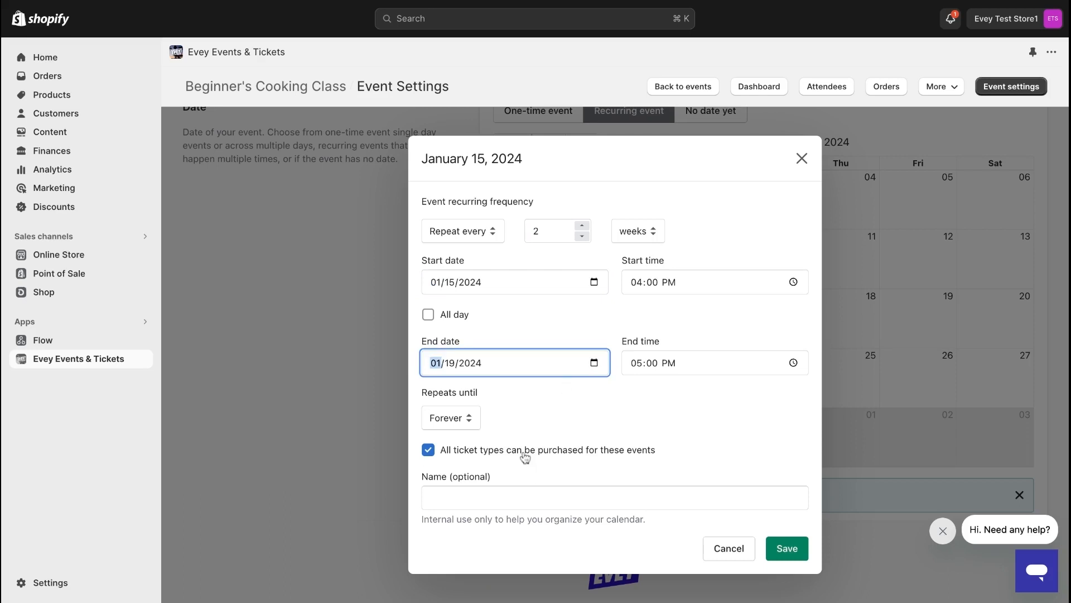
mouse_move(519, 416)
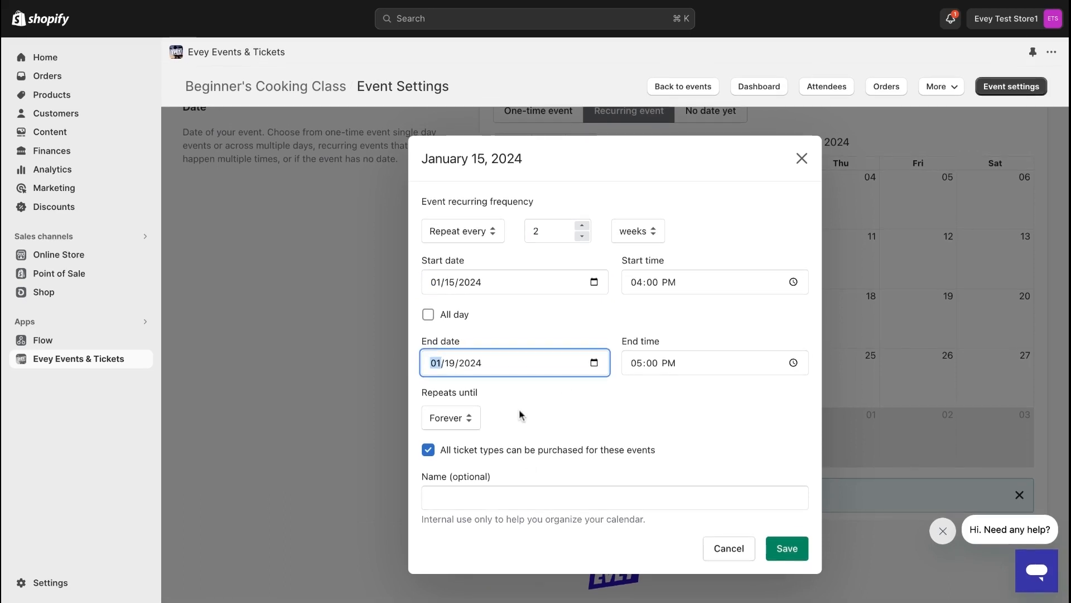
click(450, 417)
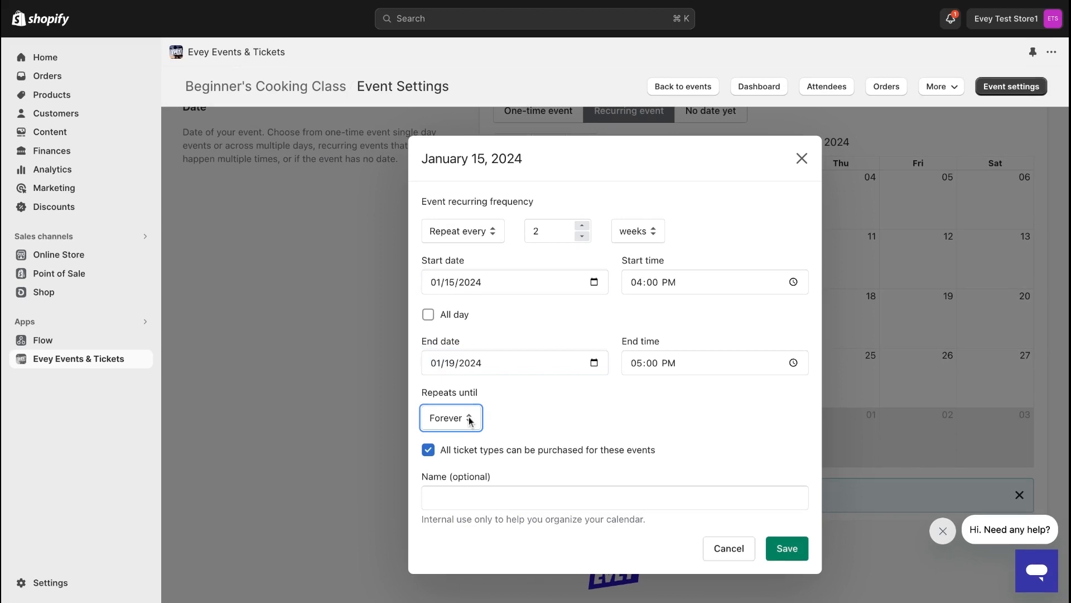
click(786, 548)
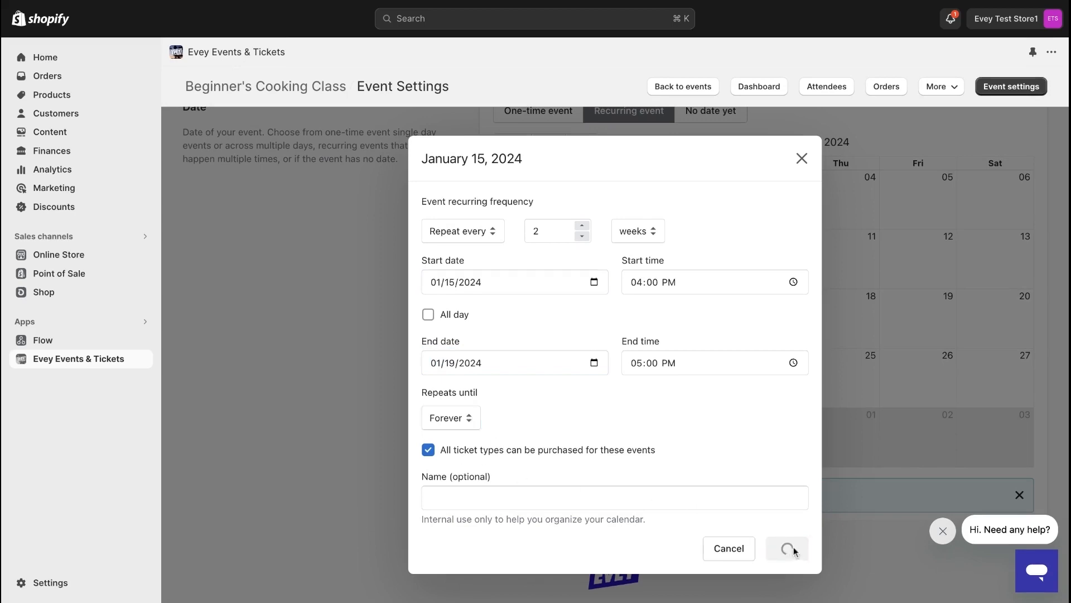
click(786, 548)
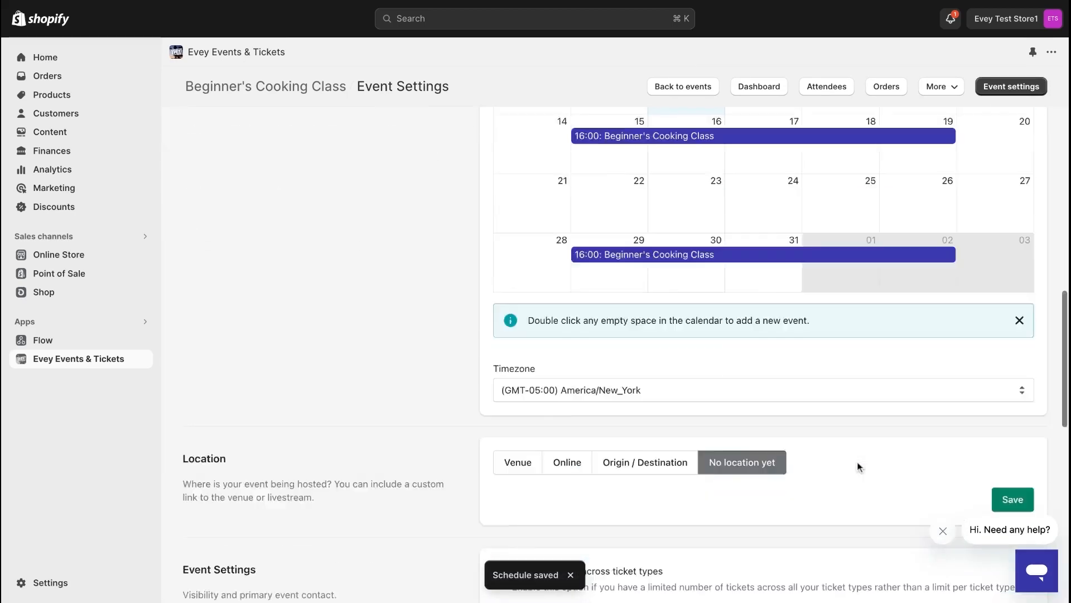
Step: Review the Event tab and switch to the event's Tickets settings
scroll(down, 3)
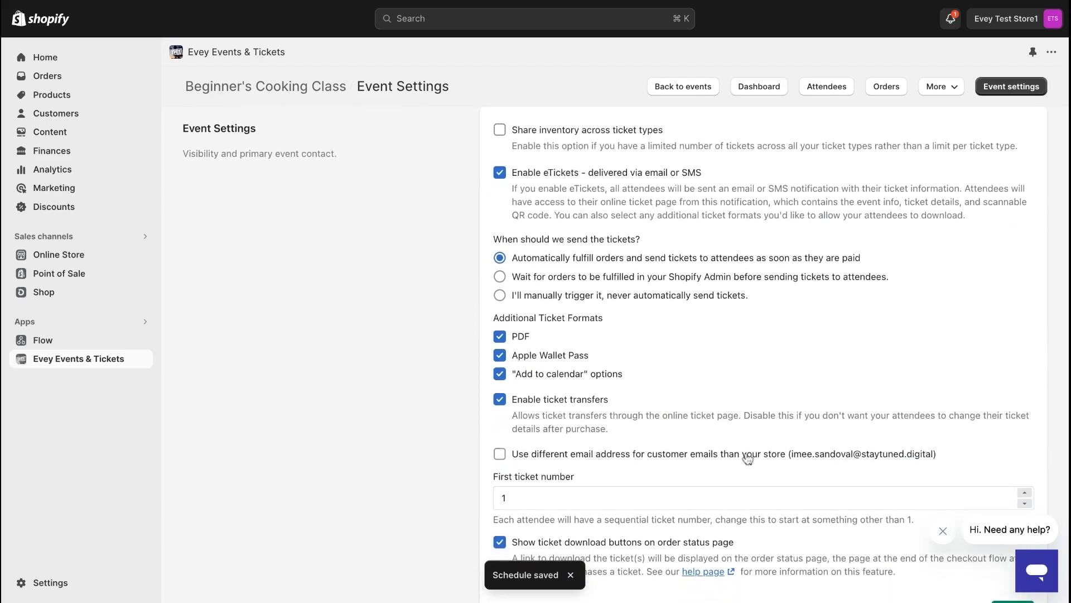
scroll(up, 3)
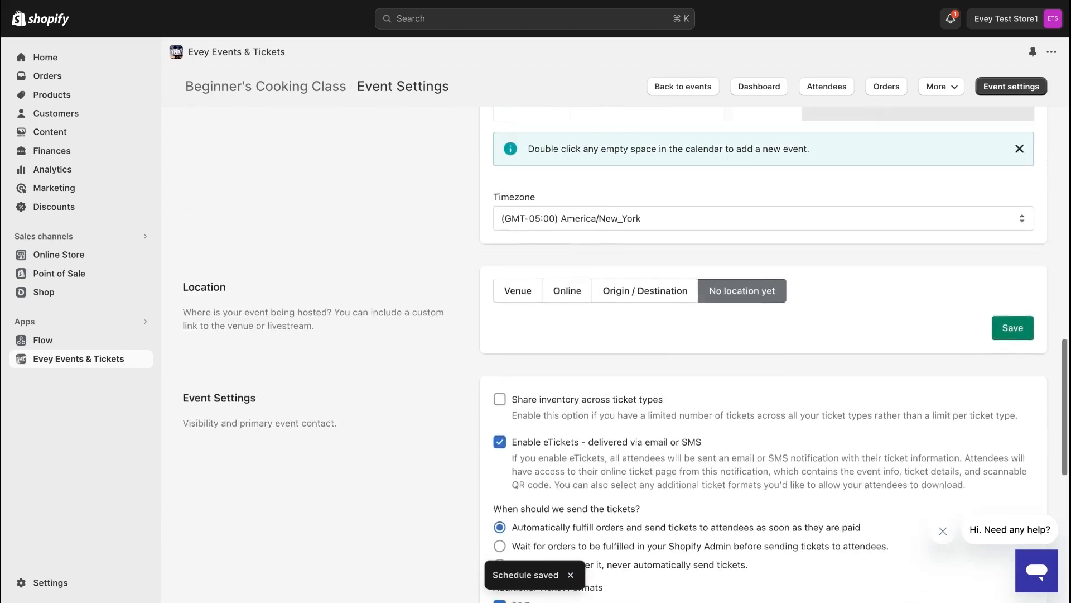
click(370, 244)
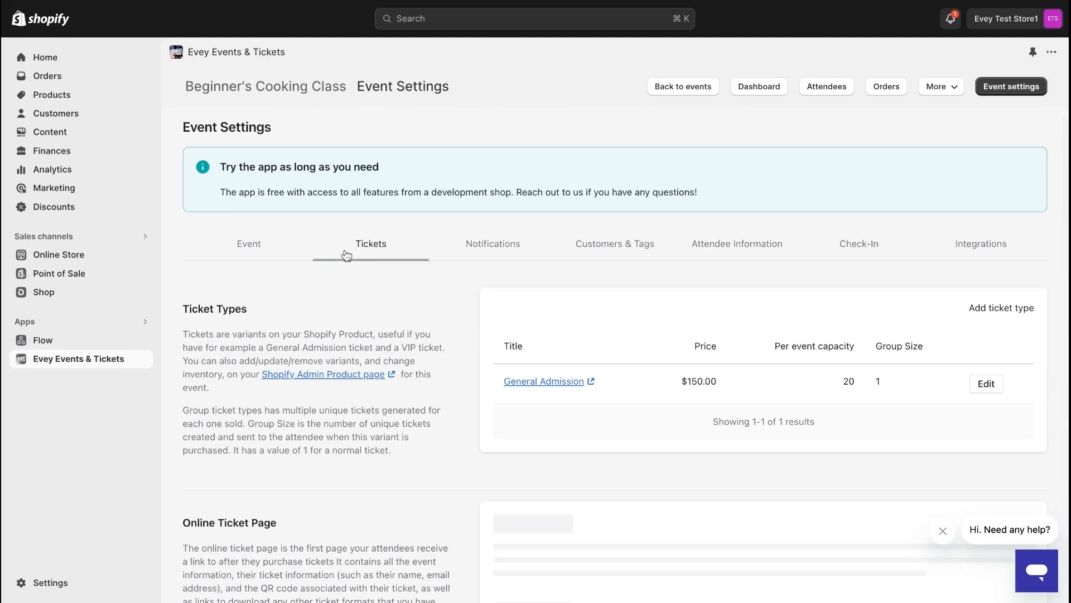
Step: Review ticket page, PDF, code and QR settings, then move to Notifications
scroll(down, 3)
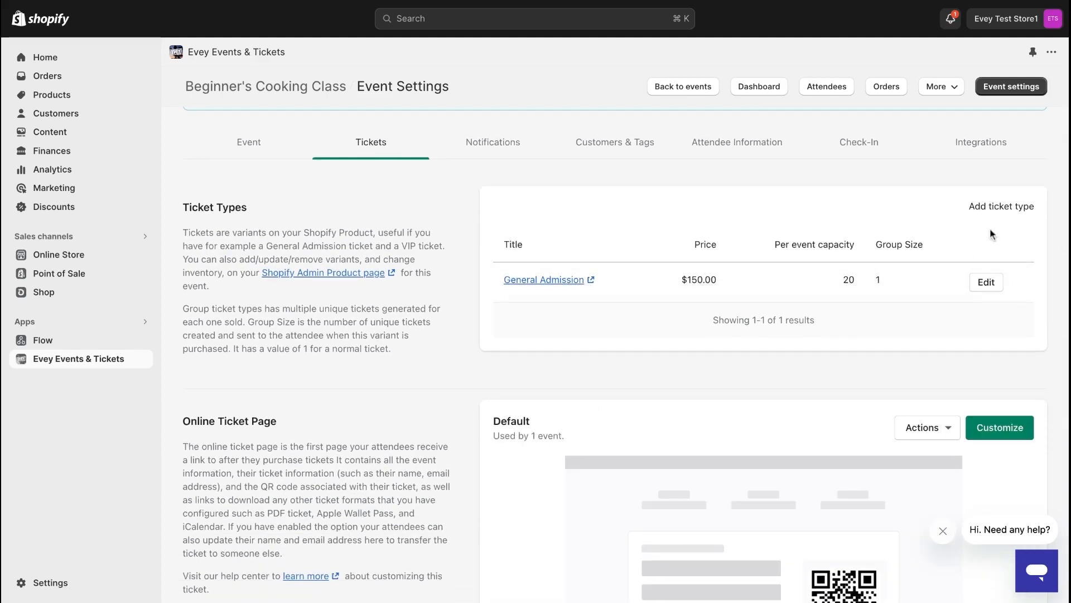
click(1001, 205)
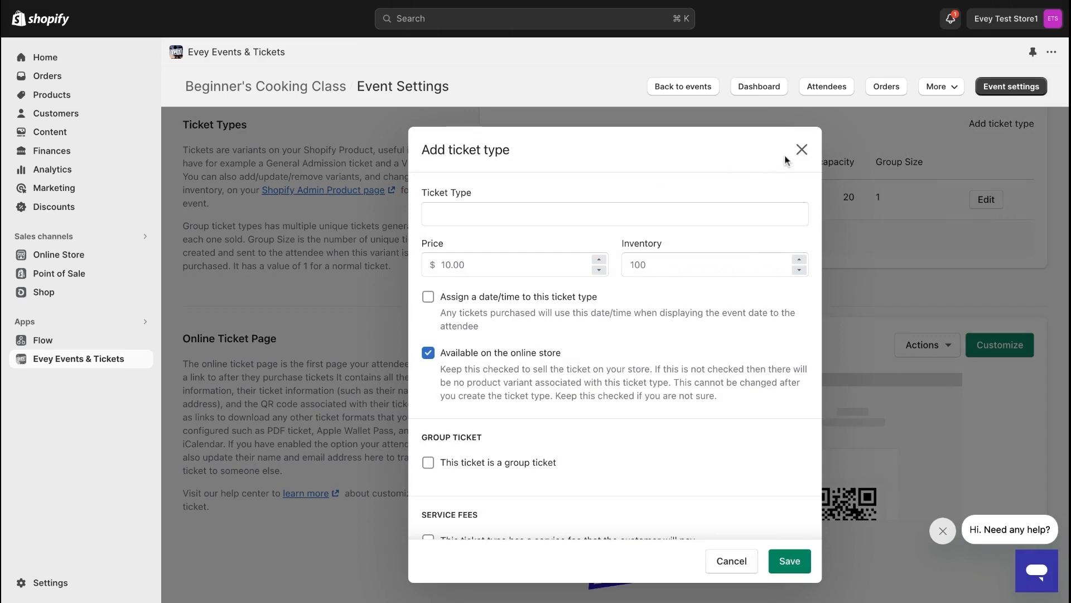
click(802, 148)
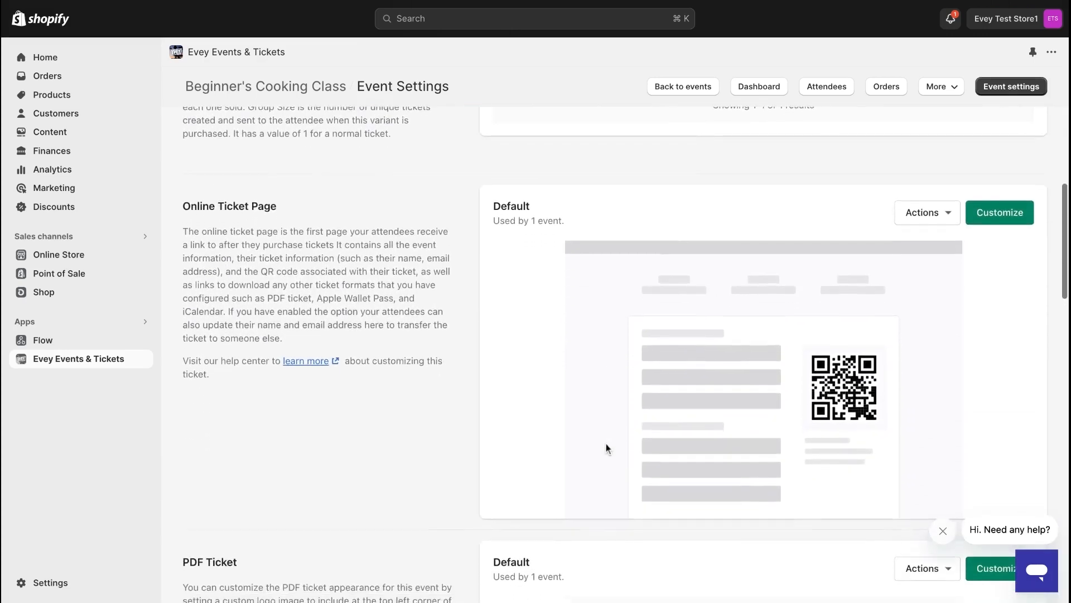
scroll(down, 3)
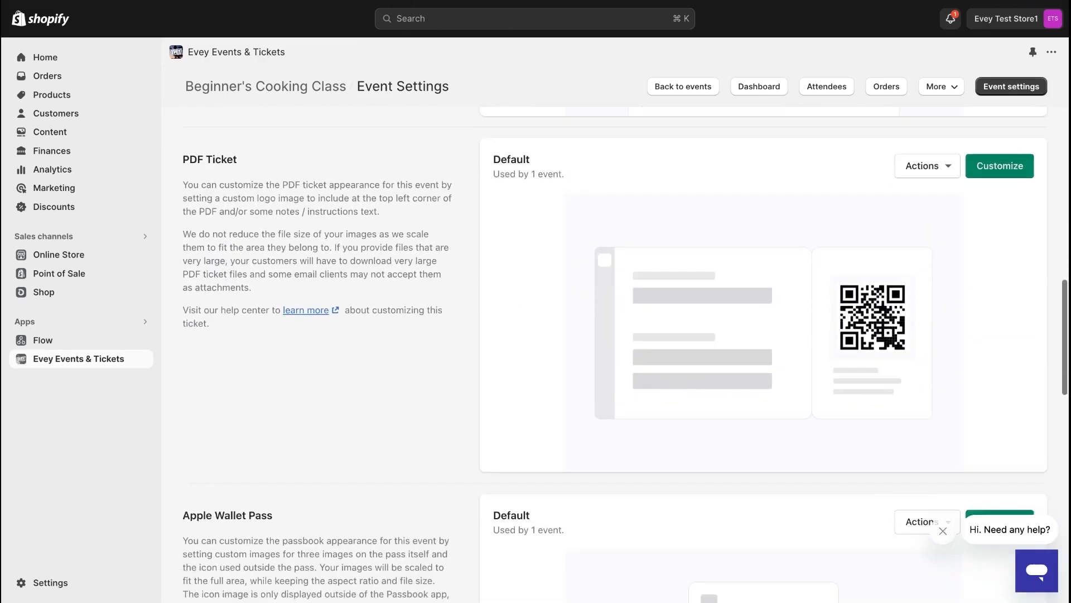
scroll(down, 3)
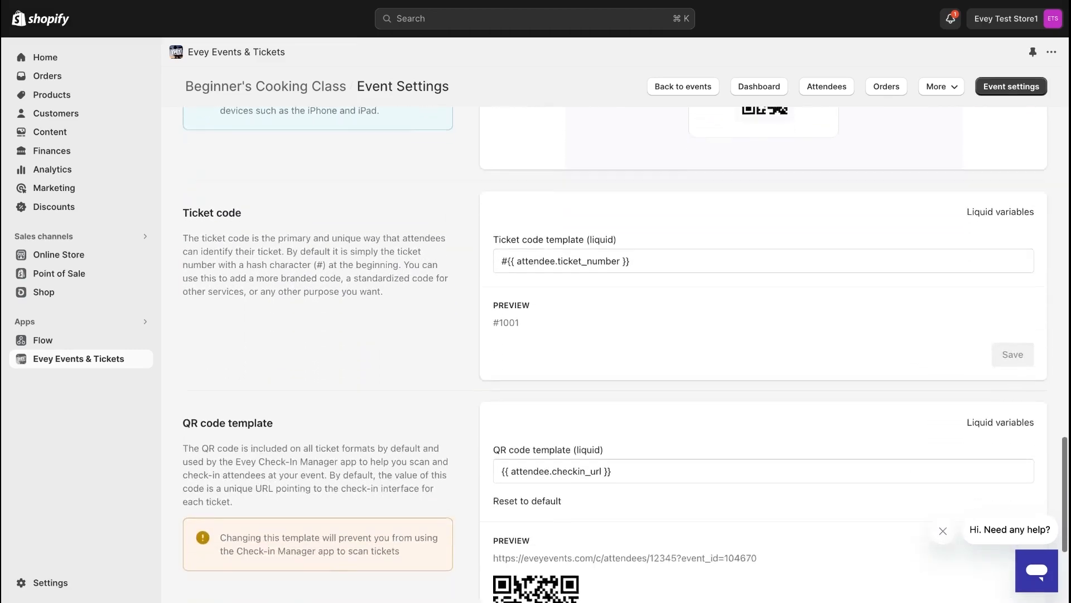
scroll(up, 3)
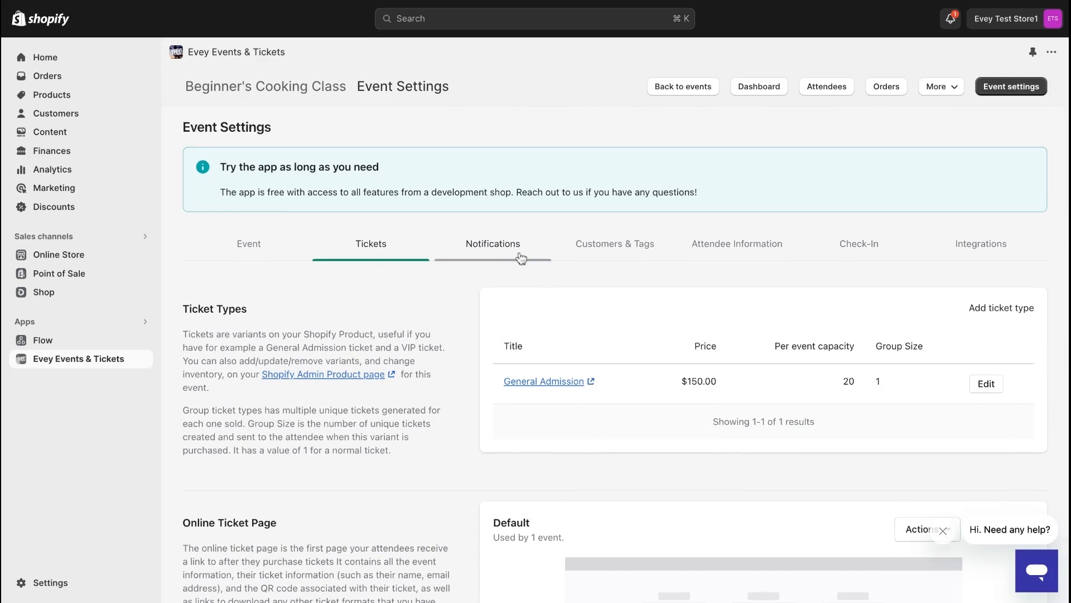
click(492, 243)
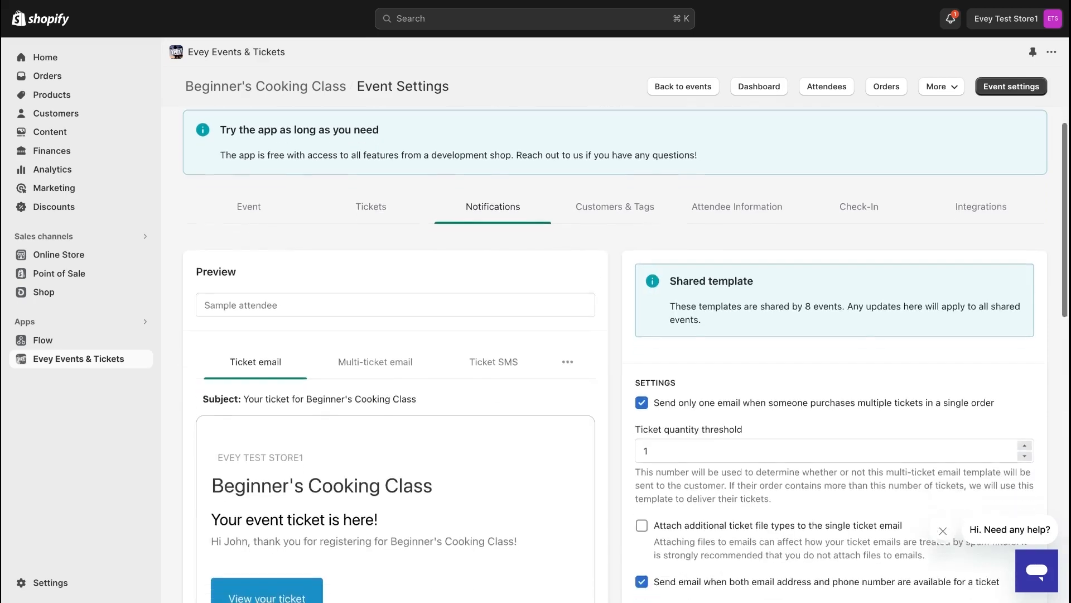
Step: Preview the Ticket SMS template, then move to Customers & Tags settings
scroll(down, 3)
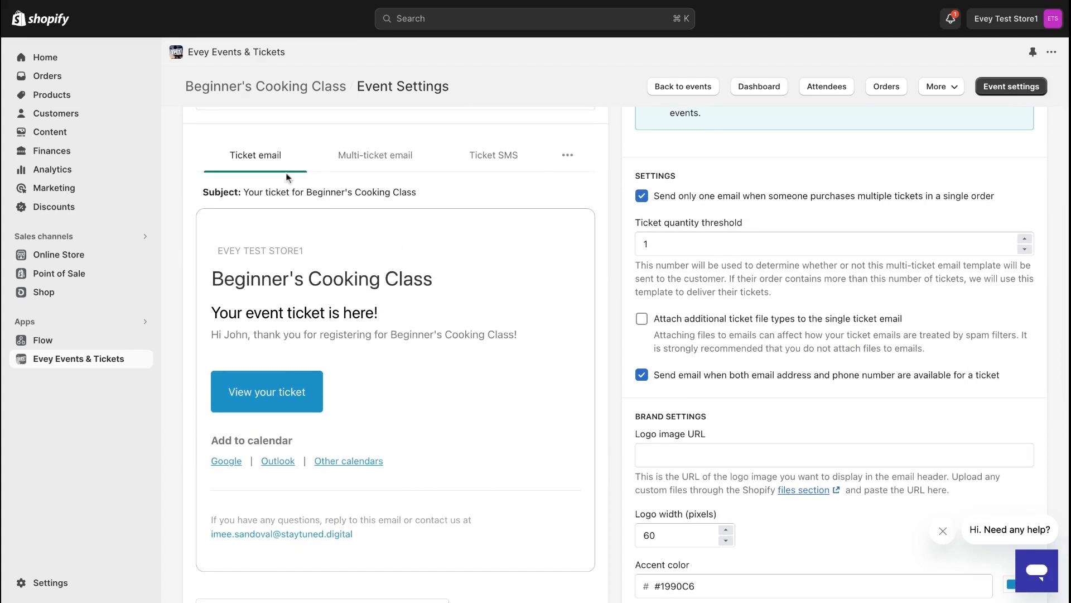
click(492, 155)
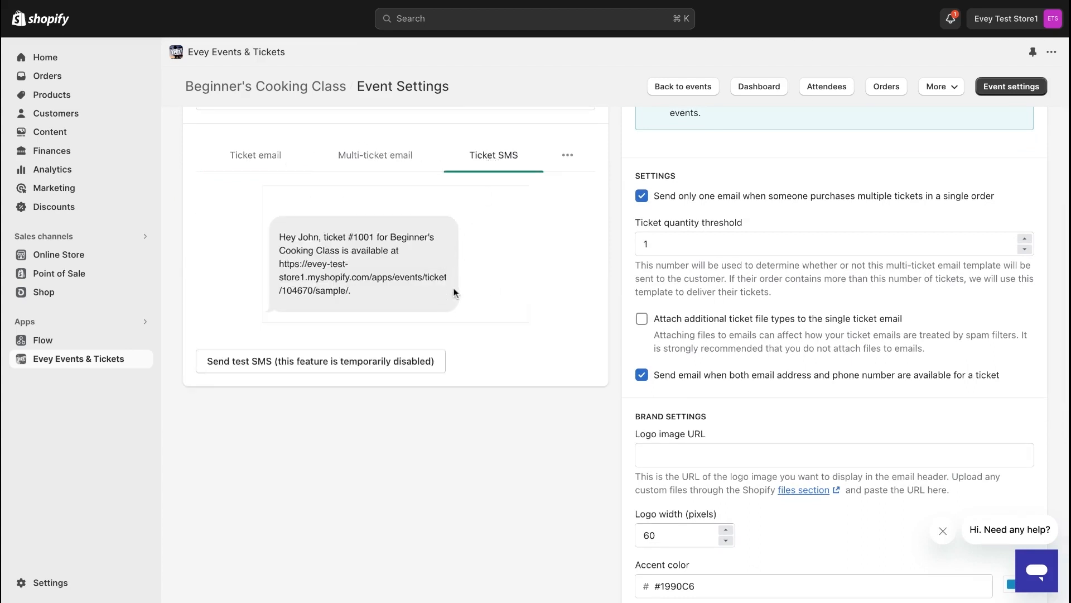
scroll(down, 3)
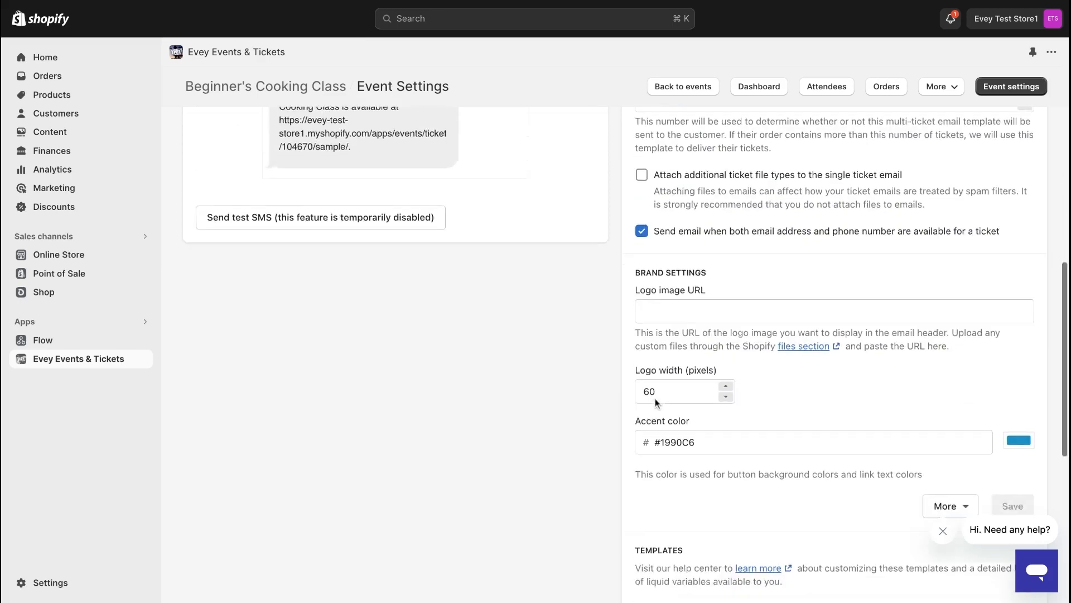
scroll(up, 3)
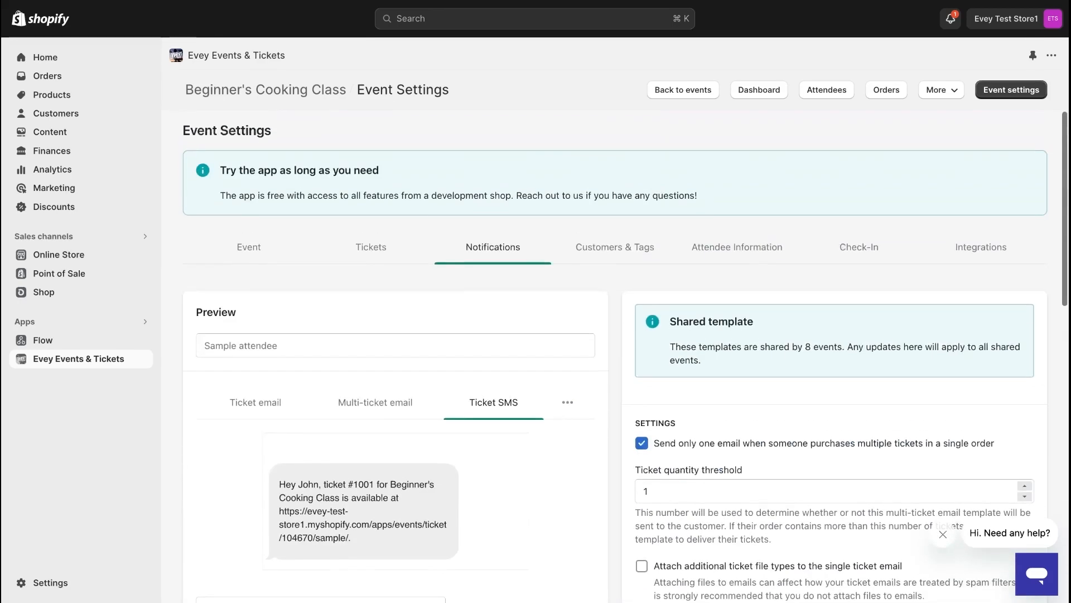
click(614, 247)
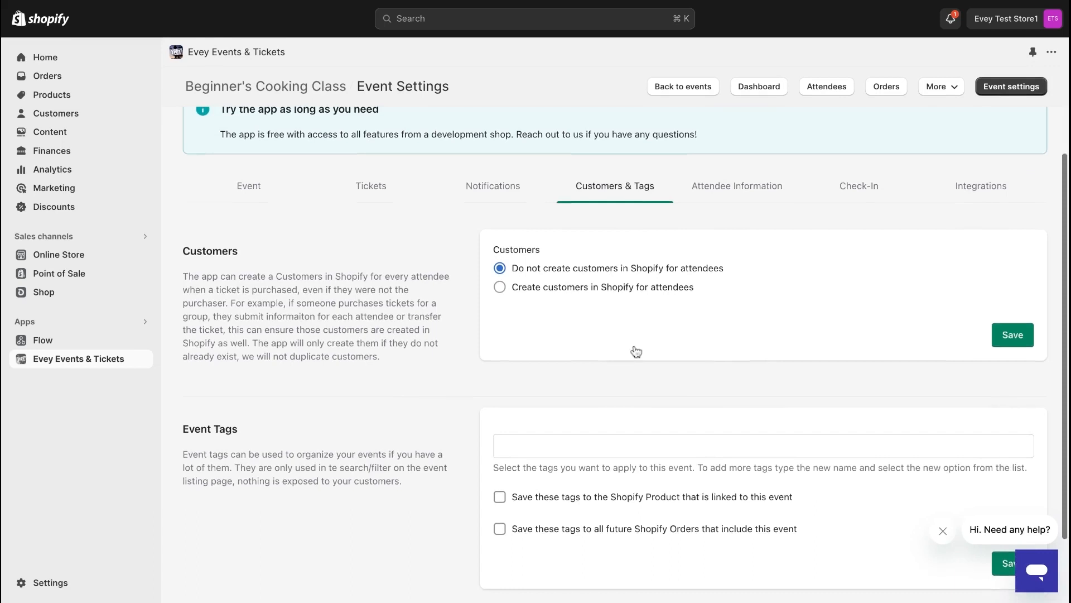
Step: Review the Customers & Tags options and move to the Attendee Information settings
scroll(down, 3)
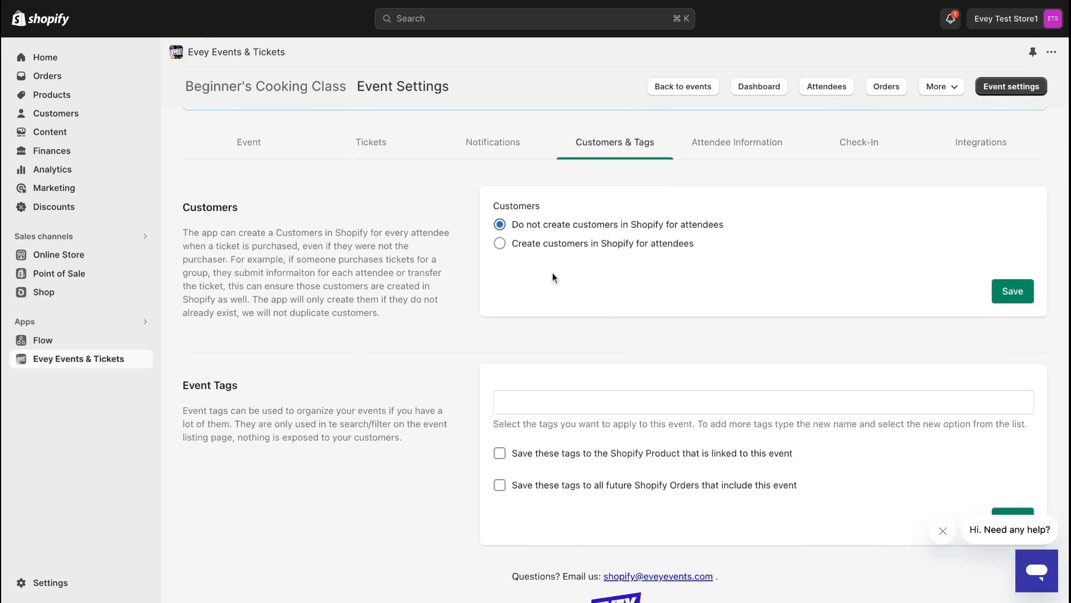
mouse_move(540, 287)
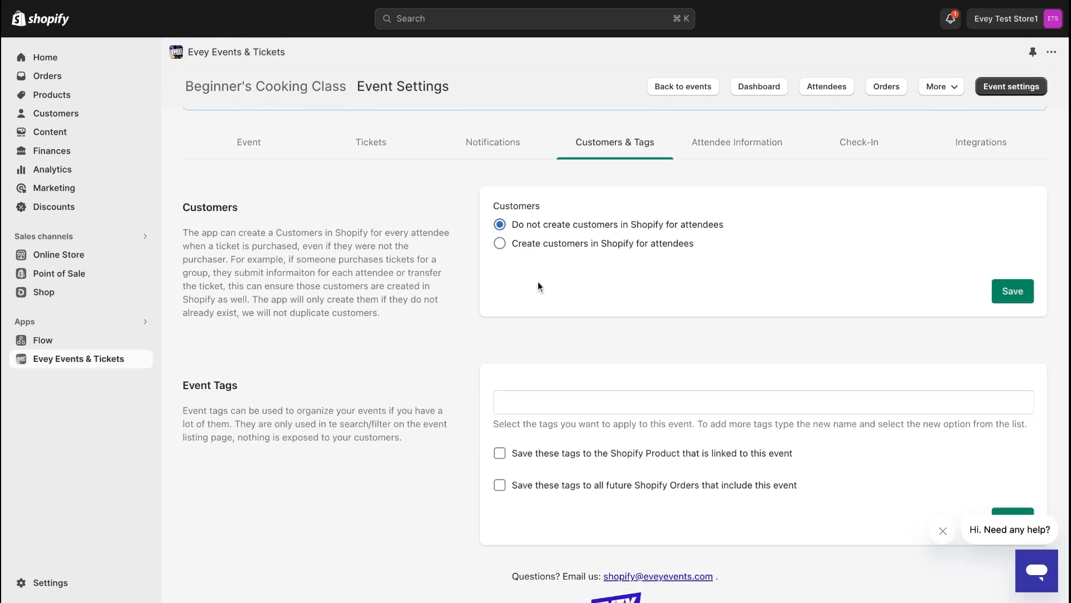
scroll(up, 3)
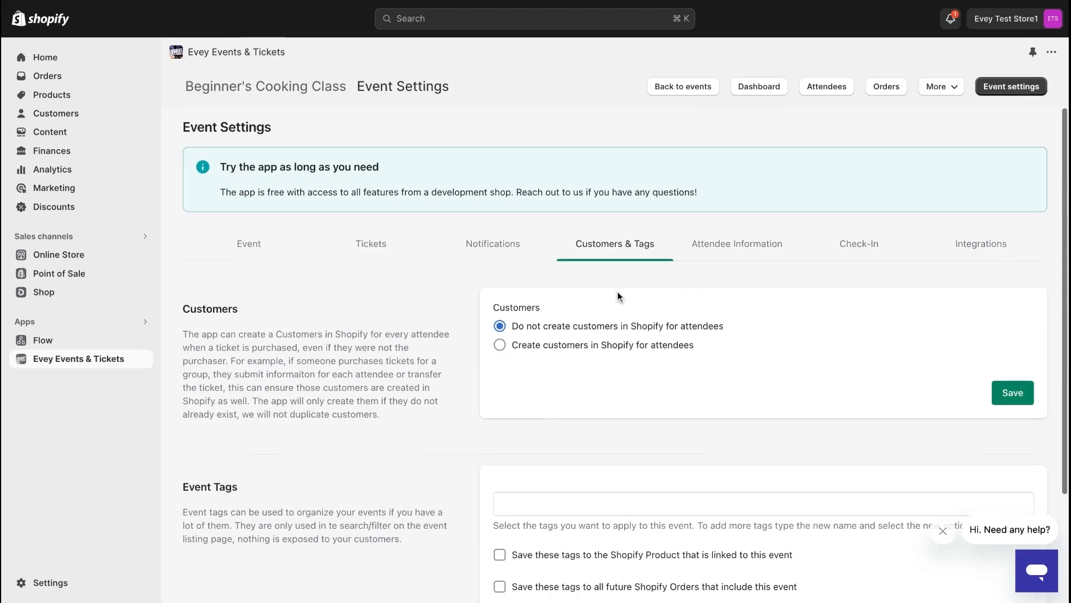
click(737, 243)
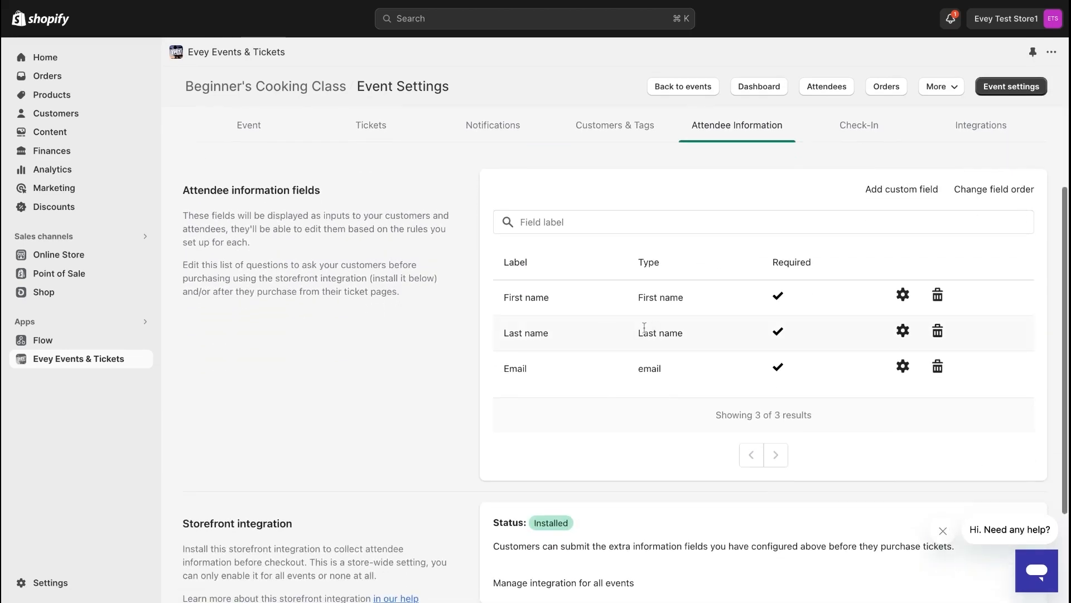
mouse_move(902, 189)
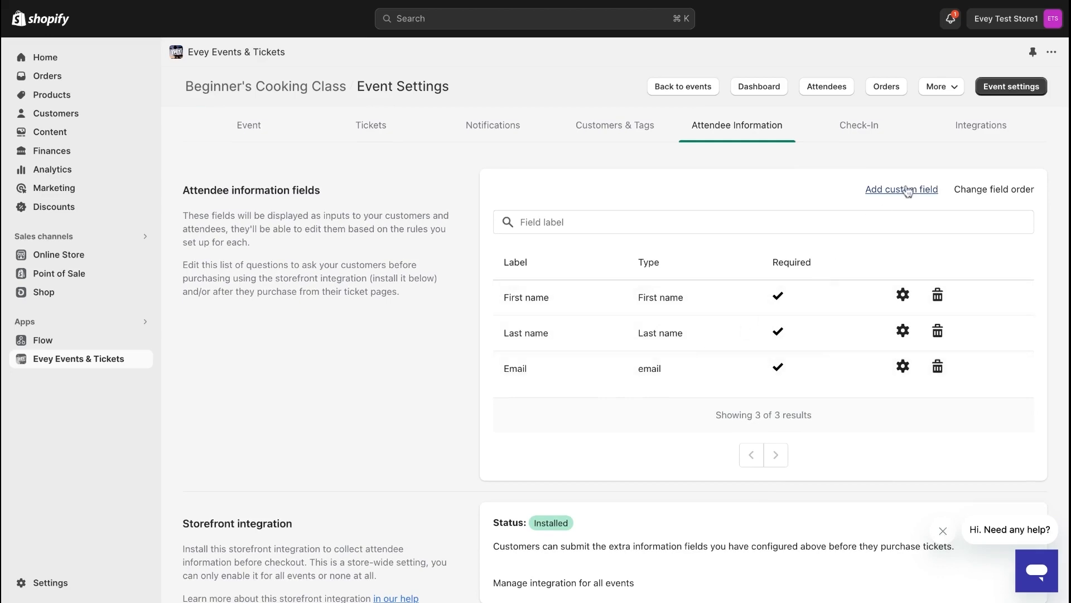
Step: Review the required attendee fields and storefront integration, then move to Check-In
scroll(down, 3)
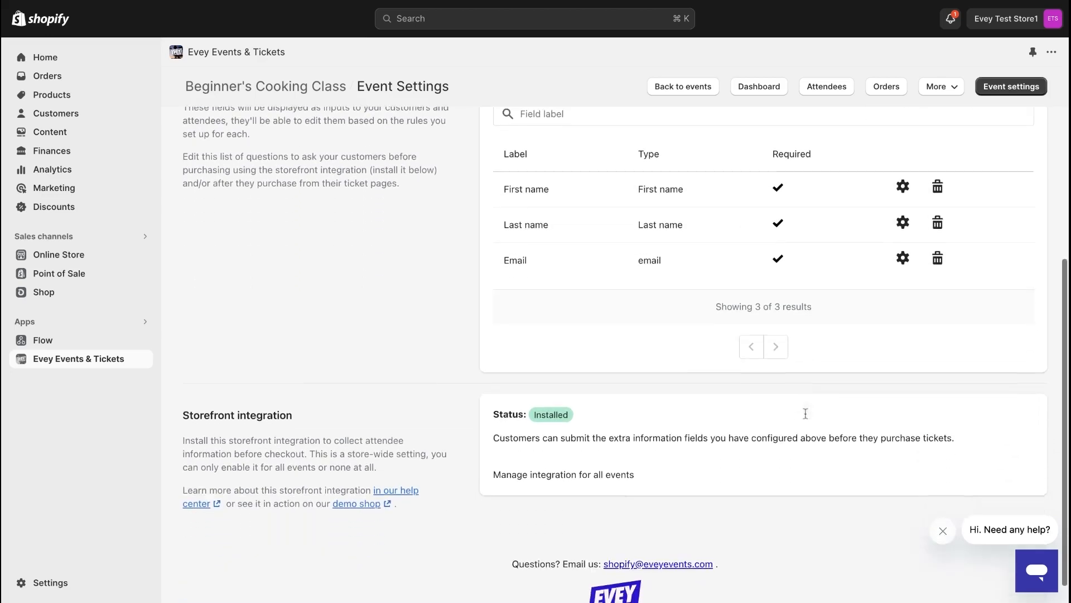
click(859, 243)
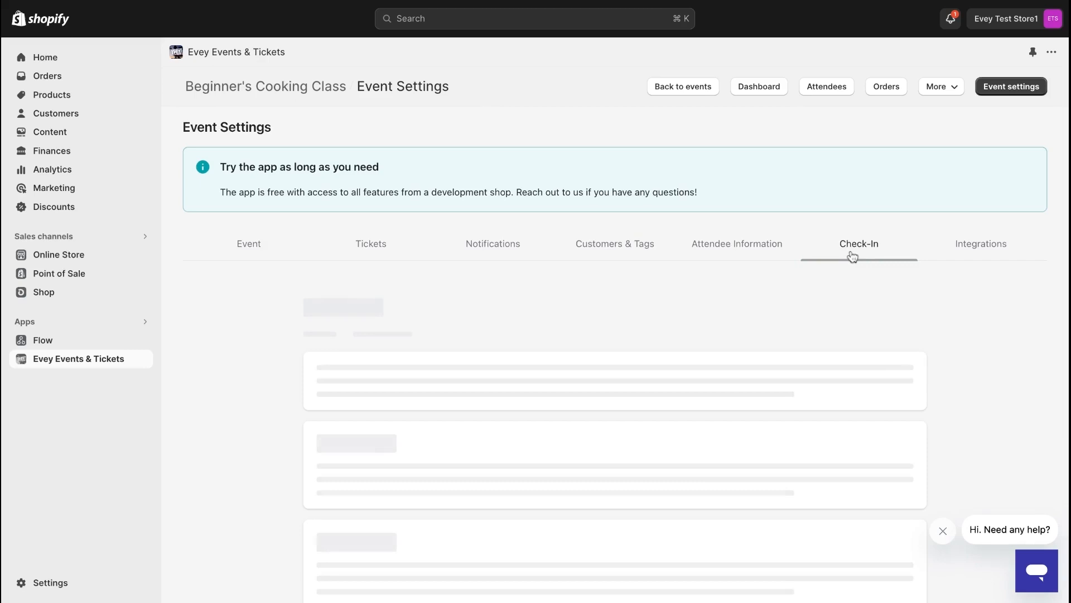
Step: Review check-in users and Ticket Type Settings, then move to the Integrations settings
click(859, 244)
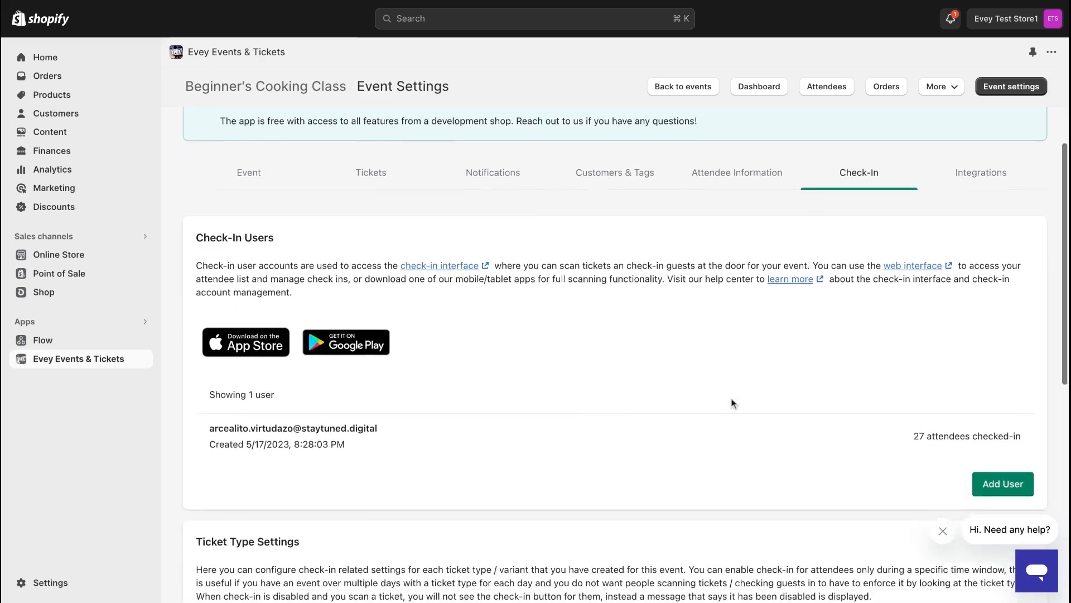
scroll(down, 3)
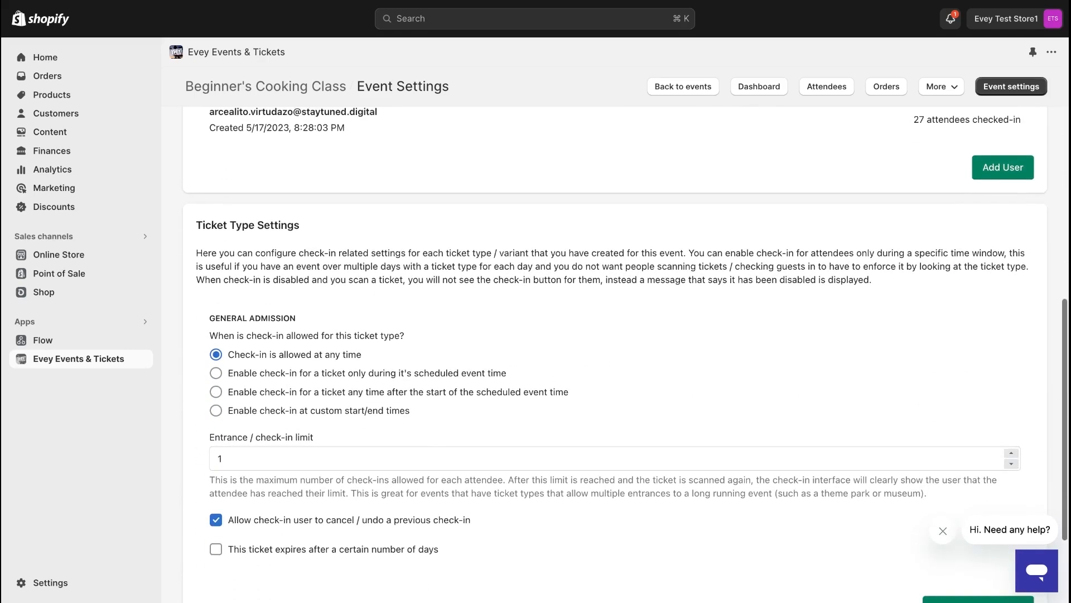
scroll(up, 3)
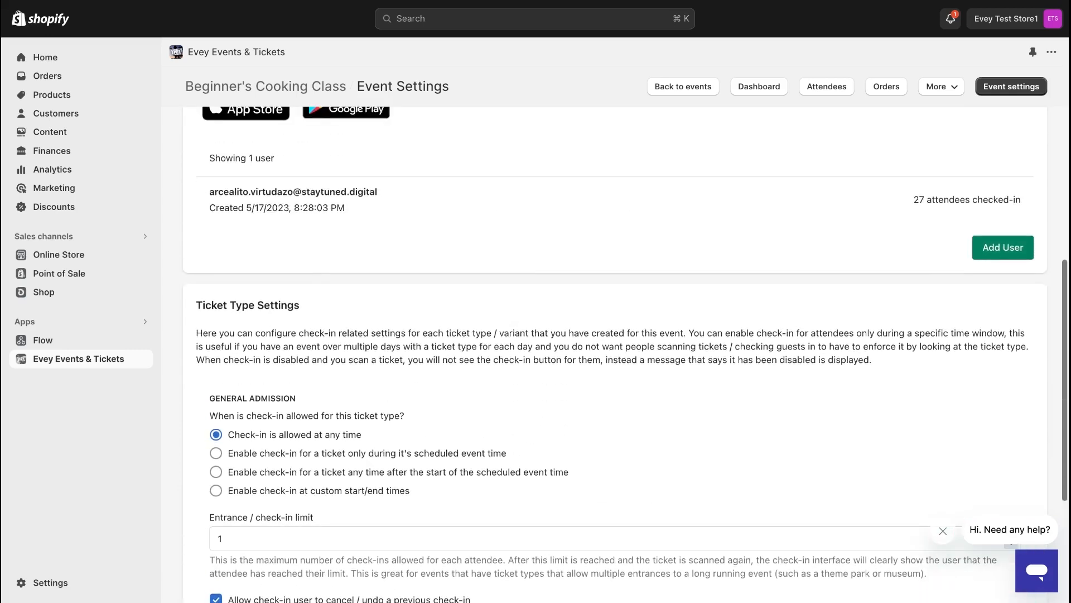
scroll(up, 3)
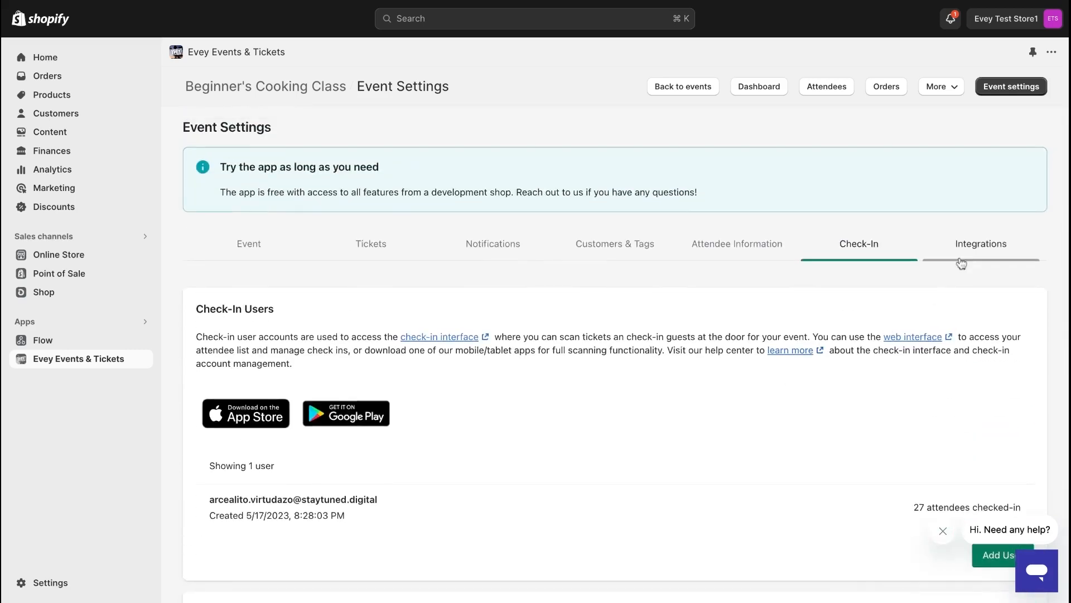
click(980, 244)
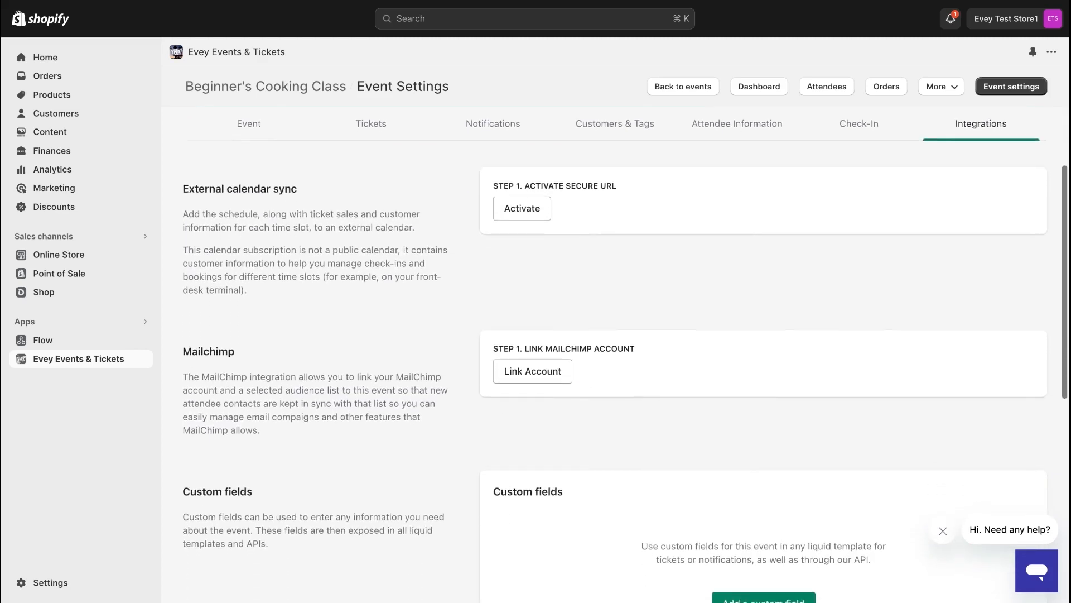
scroll(down, 3)
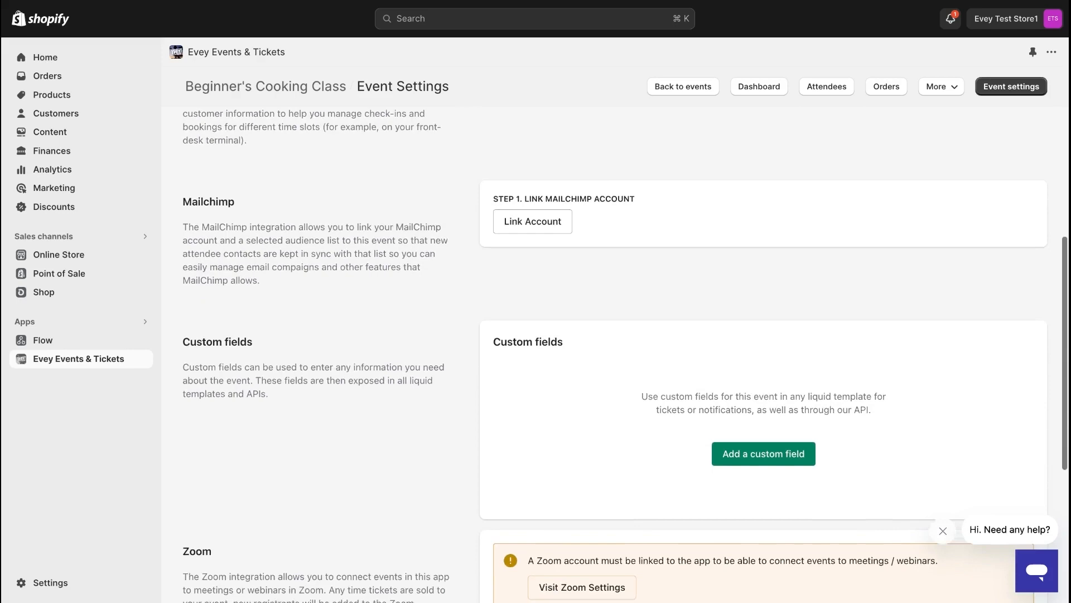
scroll(down, 3)
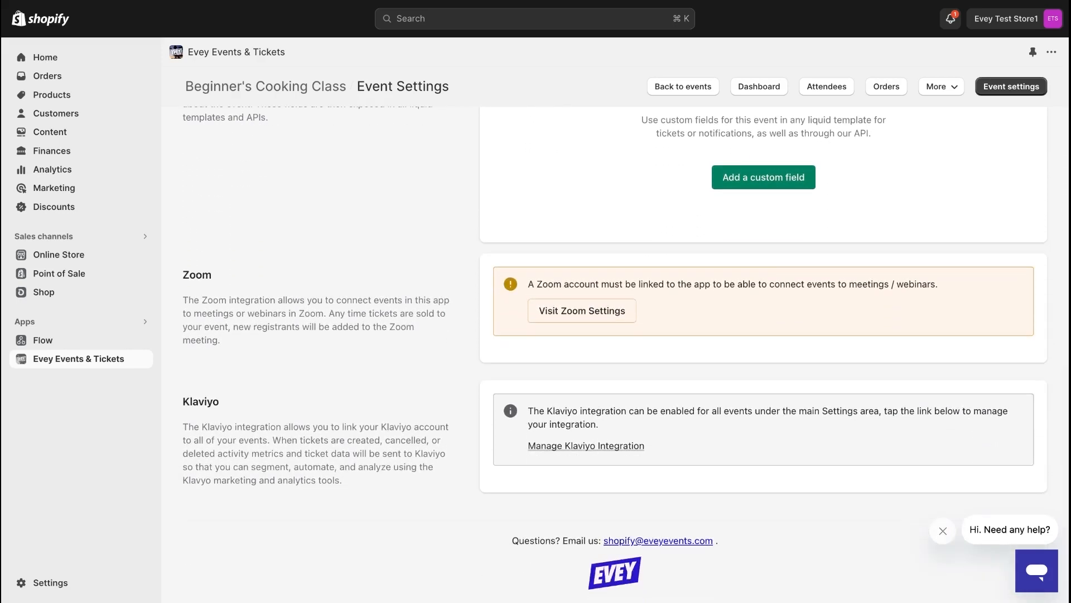
scroll(up, 3)
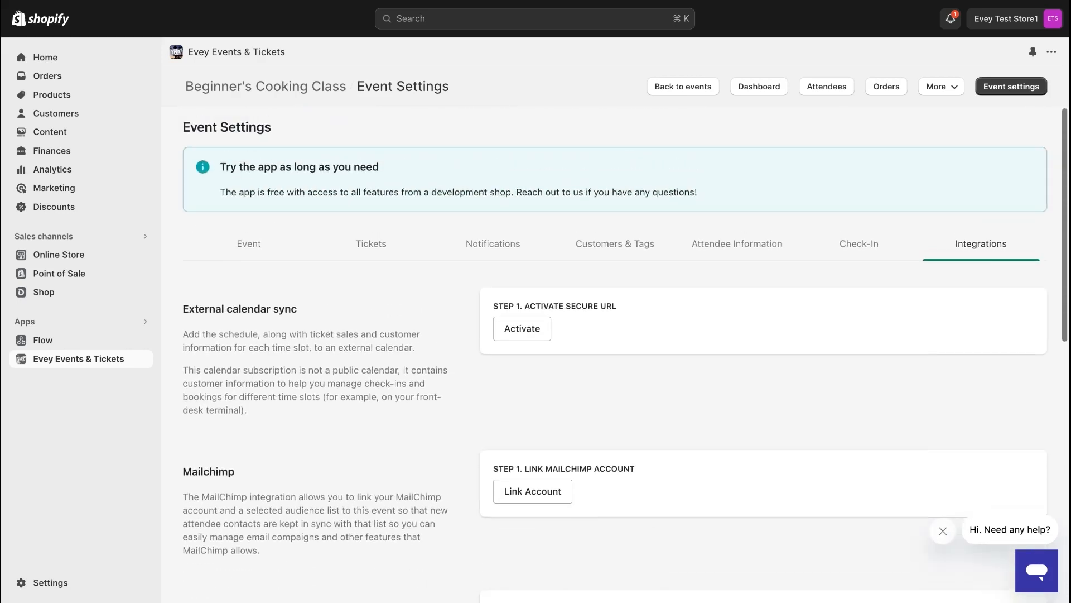
mouse_move(392, 415)
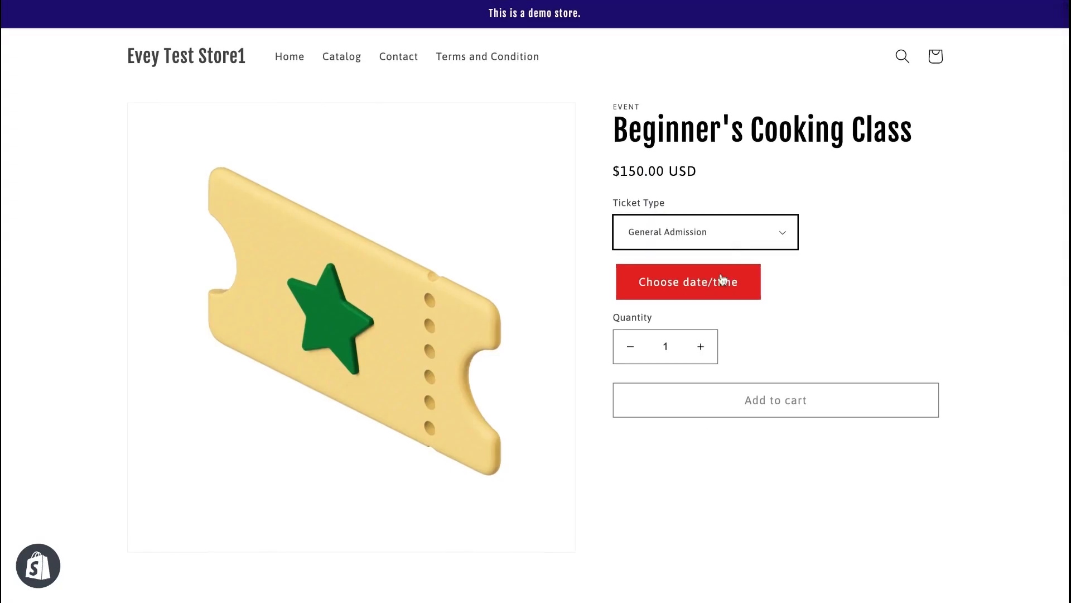
Step: Choose the Monday, January 15, 2024, 4 PM – 5 PM General Admission session
click(688, 281)
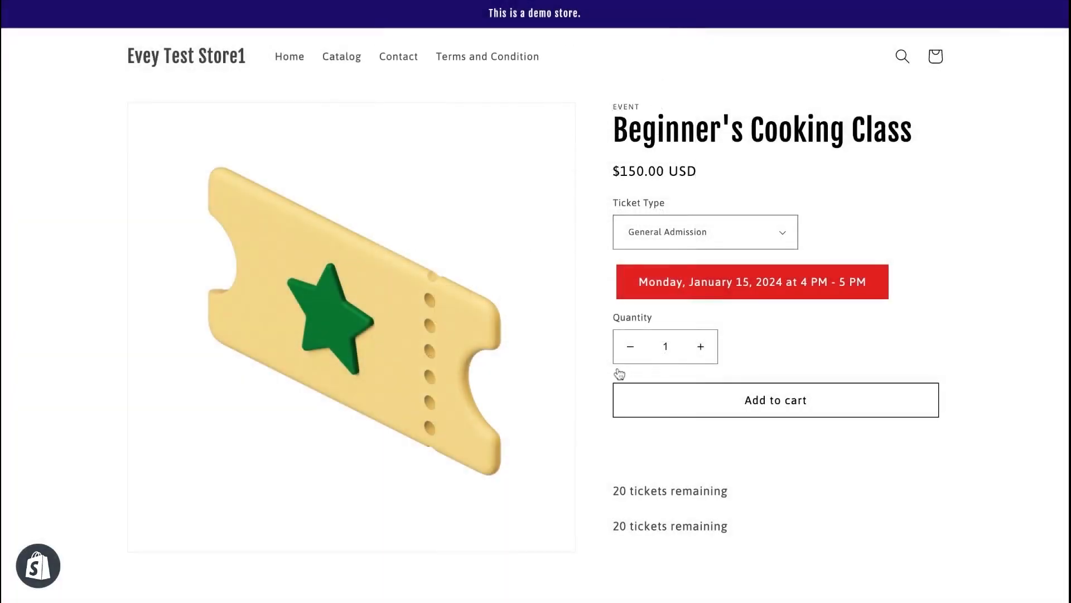
mouse_move(776, 400)
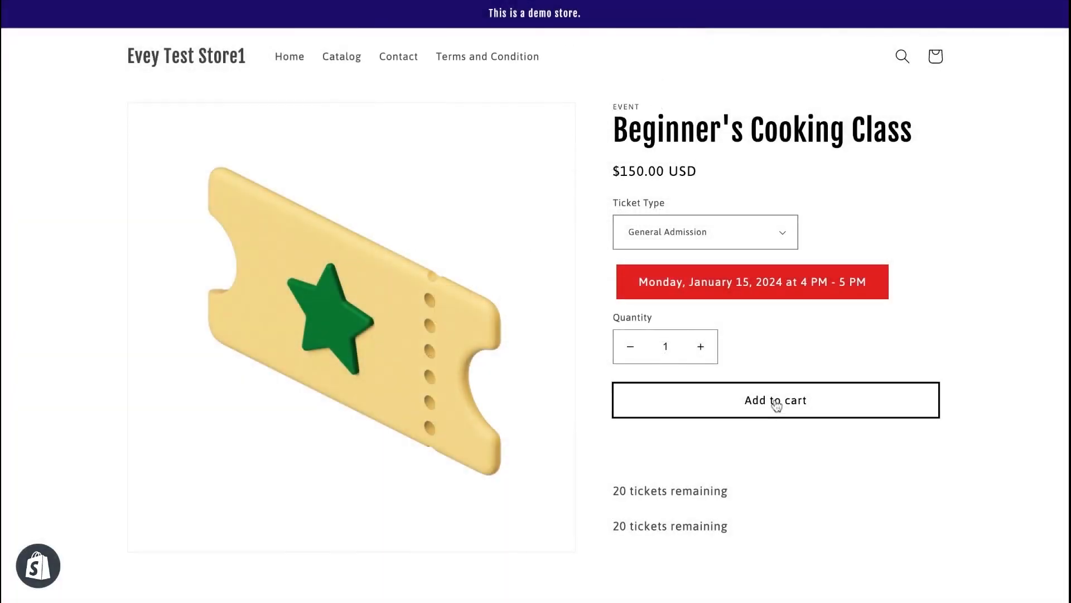